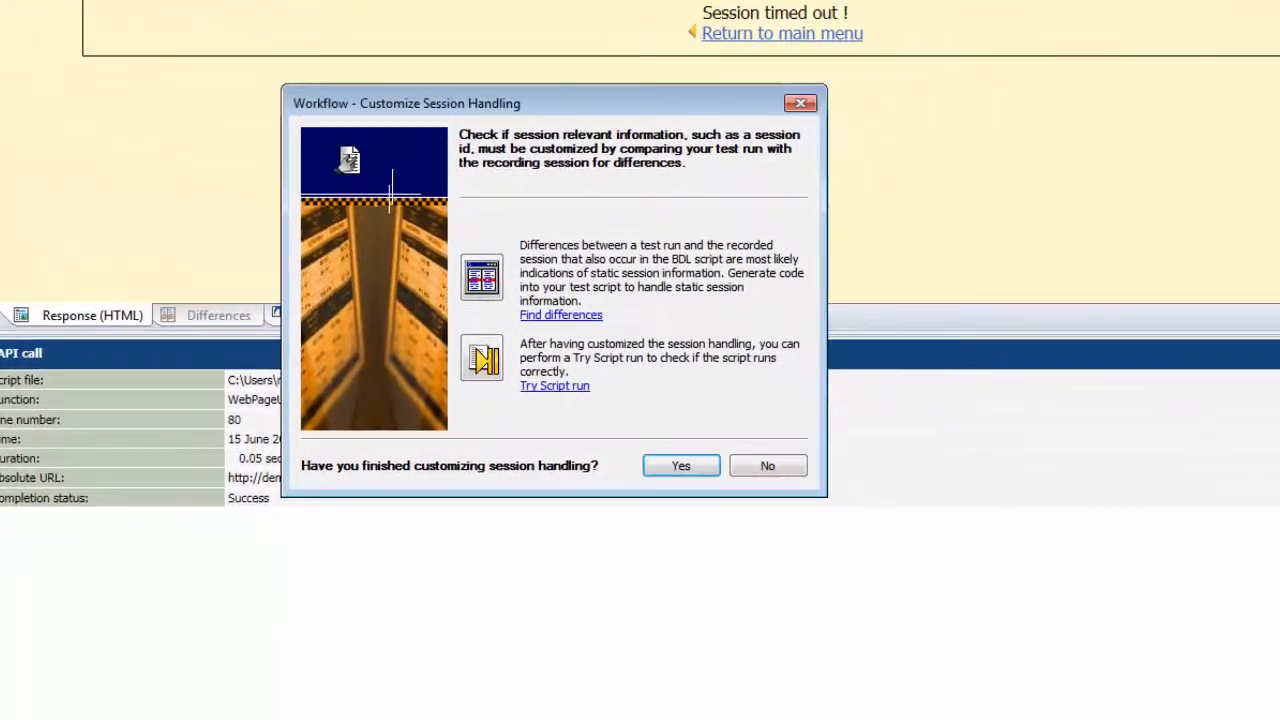
# Find differences between the replay and the recorded session, loading the associated Record TrueLog
pyautogui.click(561, 314)
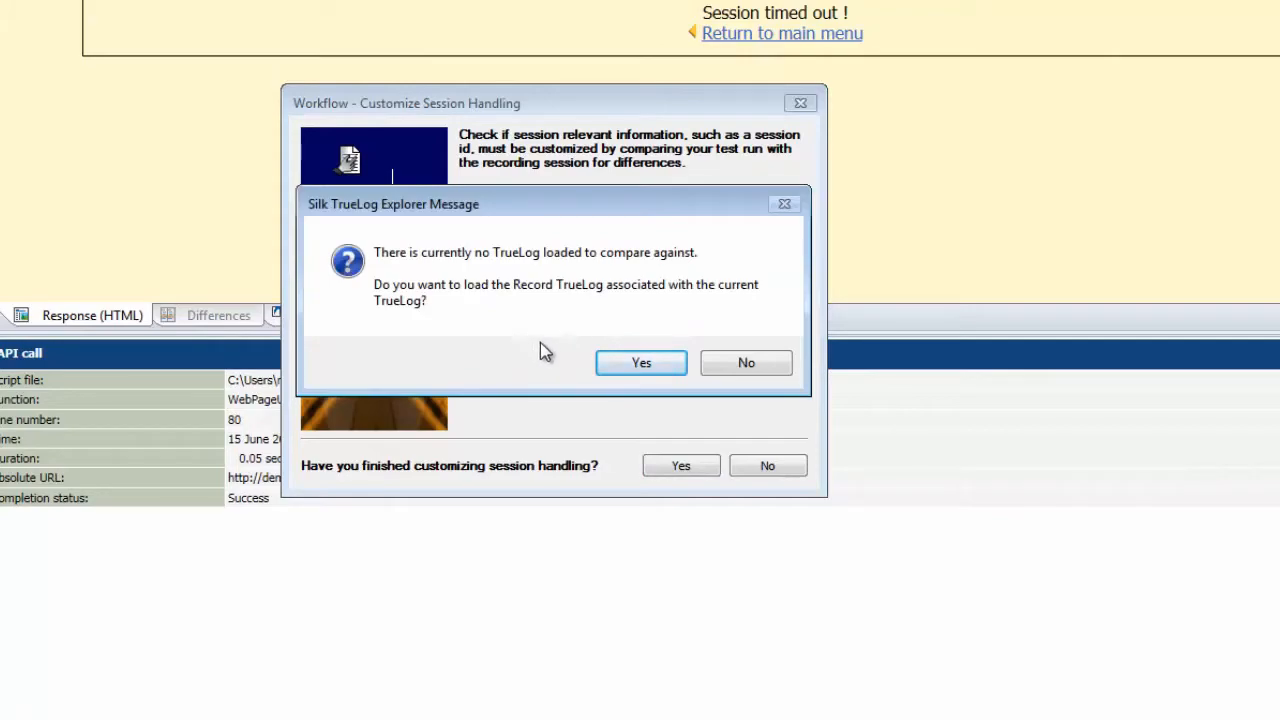
pyautogui.click(641, 362)
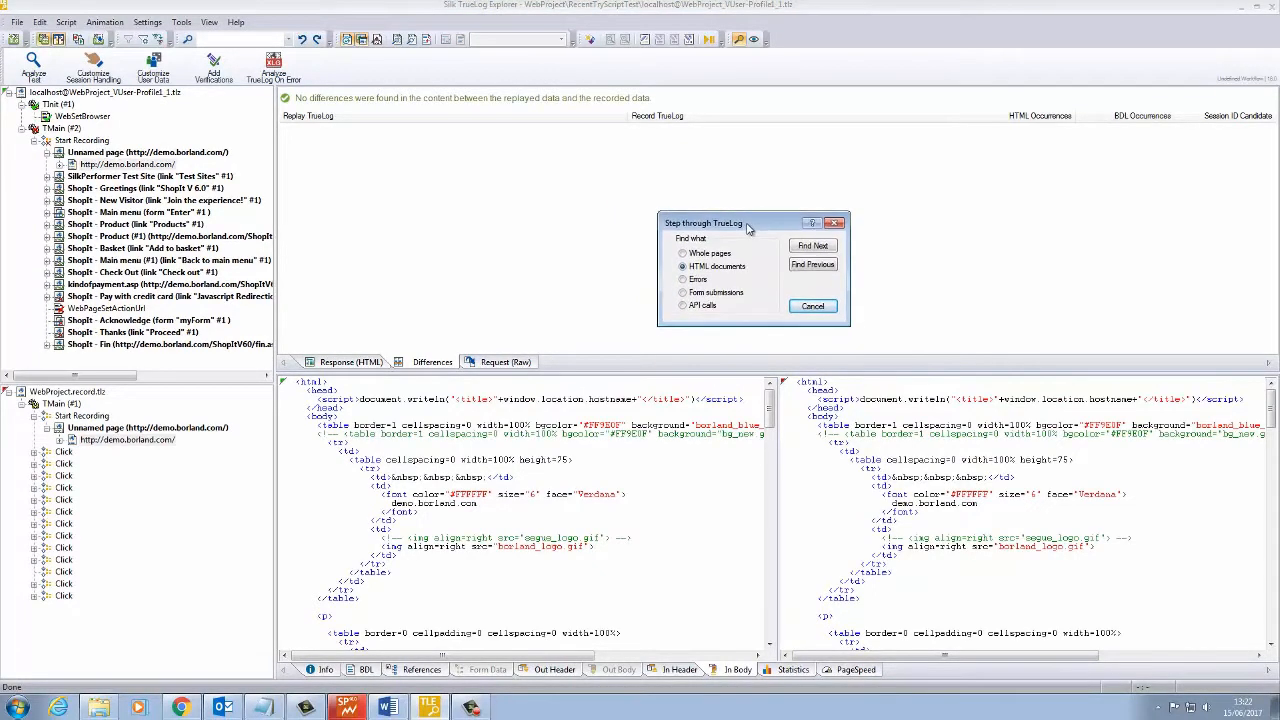
# Step through whole pages to Check Out and select the 270501955 session ID difference
pyautogui.moveTo(745, 222); pyautogui.dragTo(745, 225)
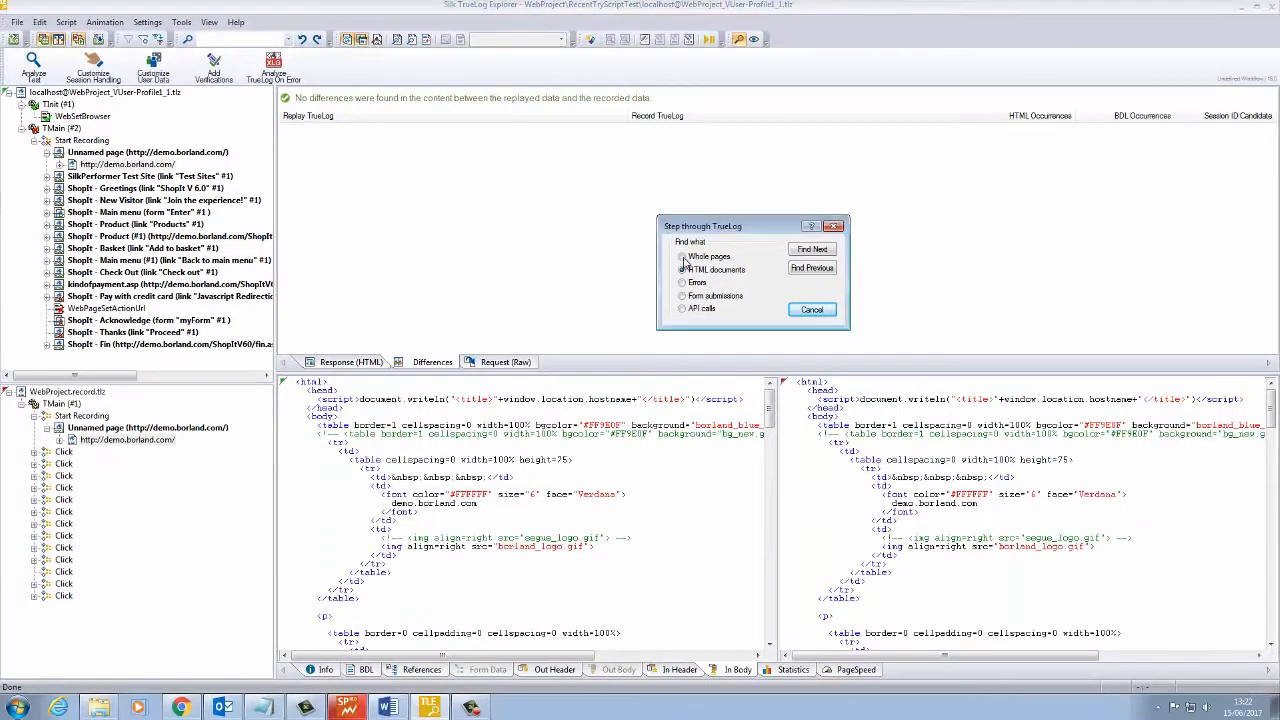
pyautogui.click(812, 248)
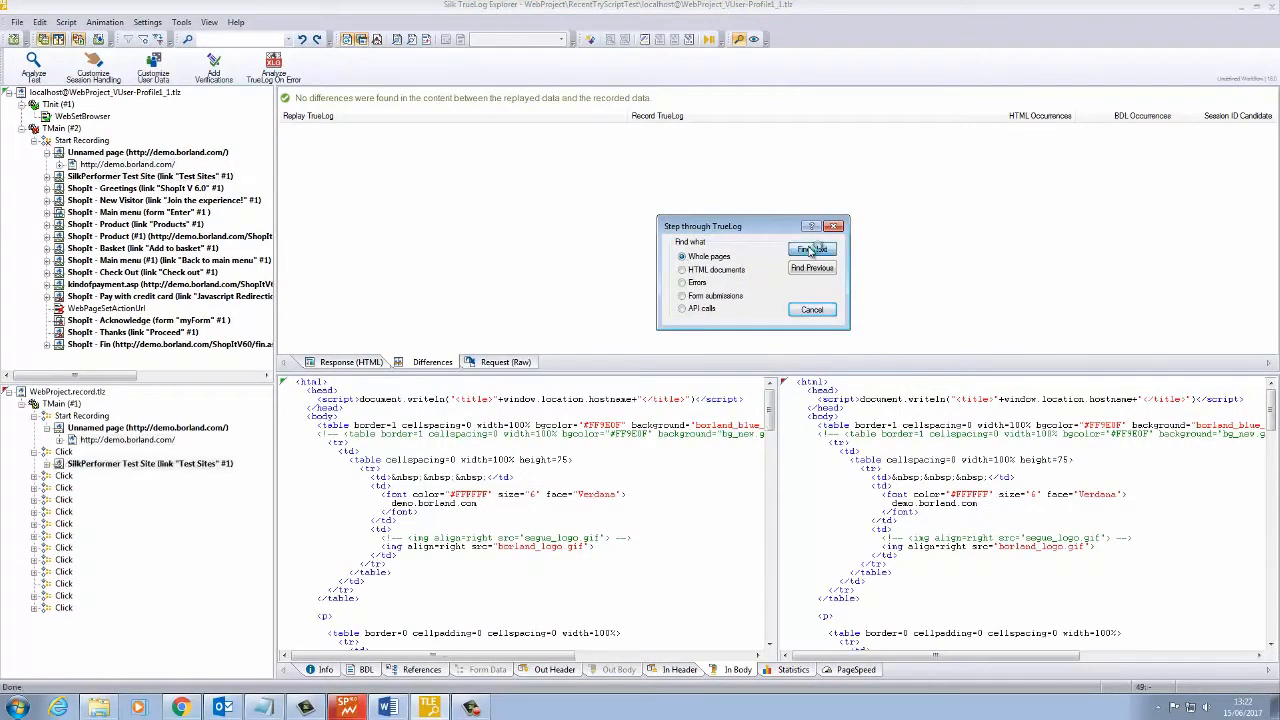
pyautogui.click(811, 249)
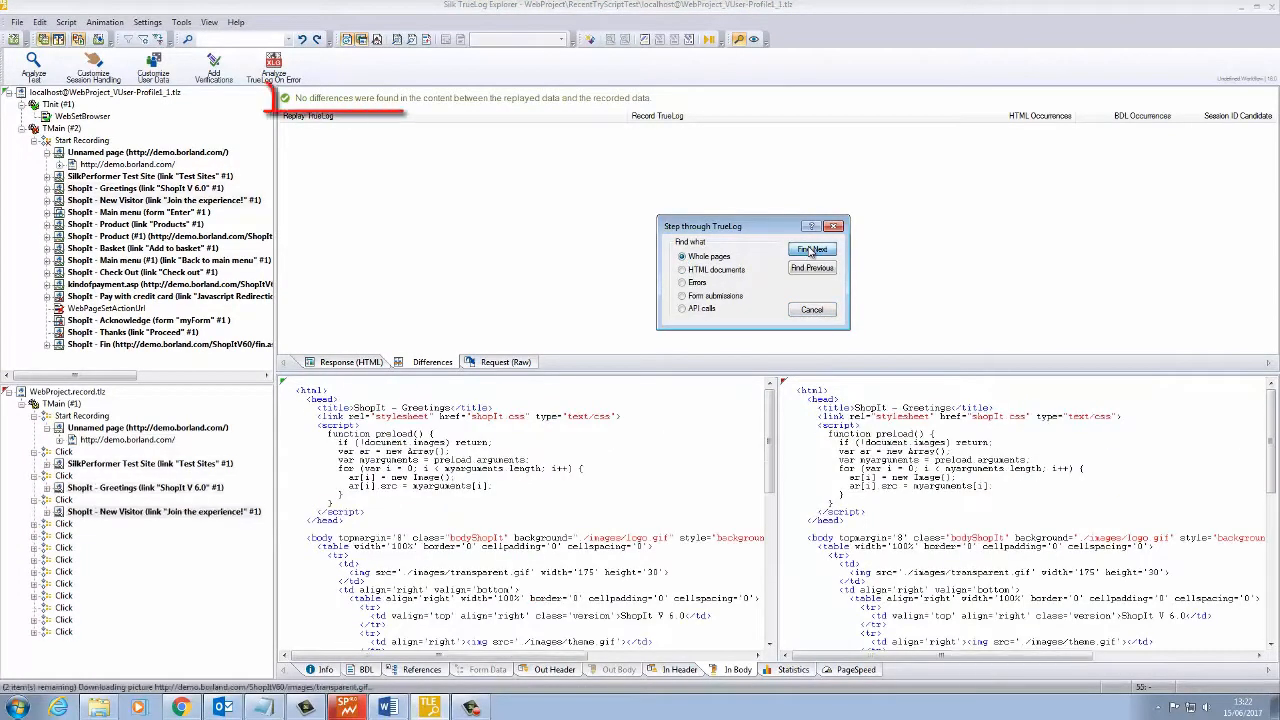
pyautogui.click(811, 250)
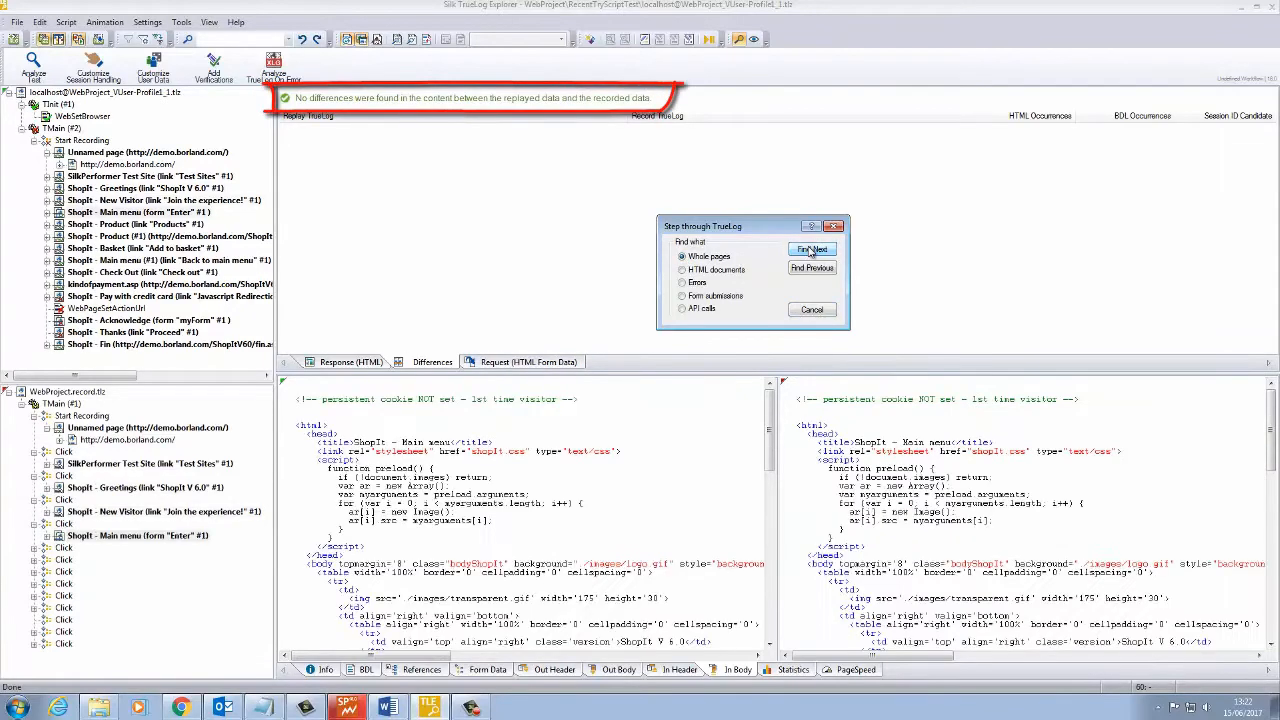
pyautogui.click(812, 250)
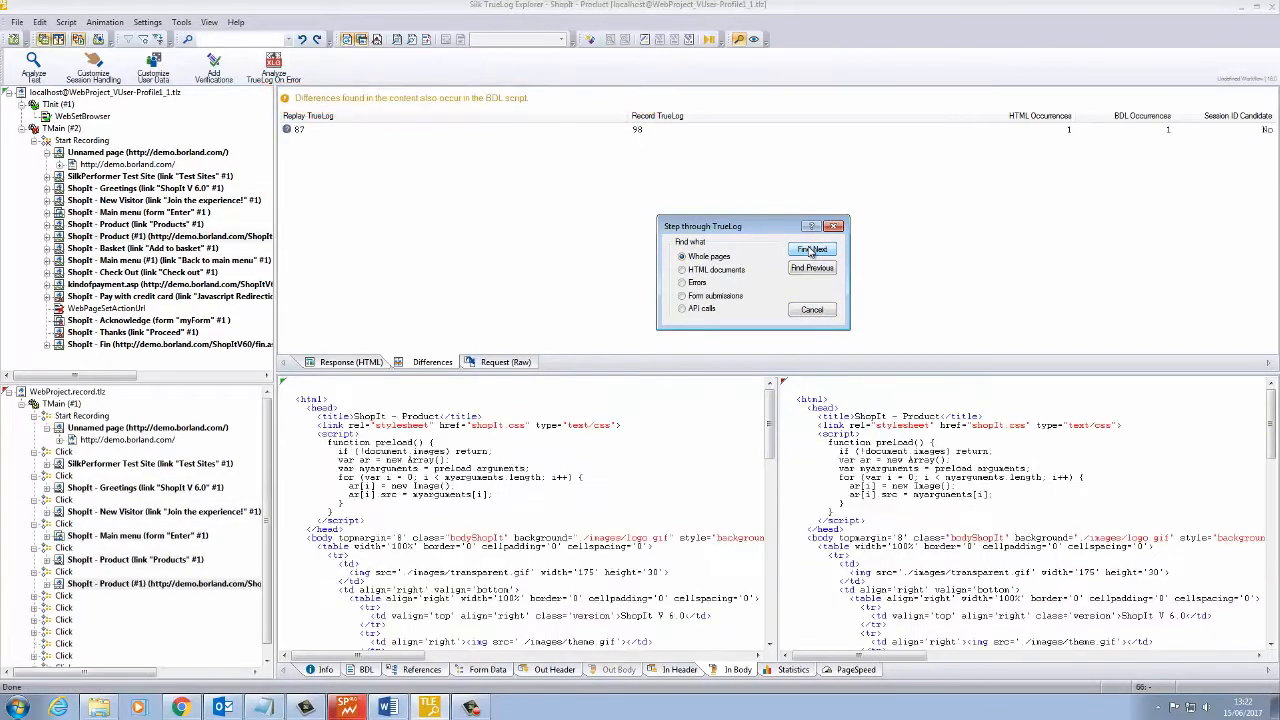
pyautogui.click(811, 249)
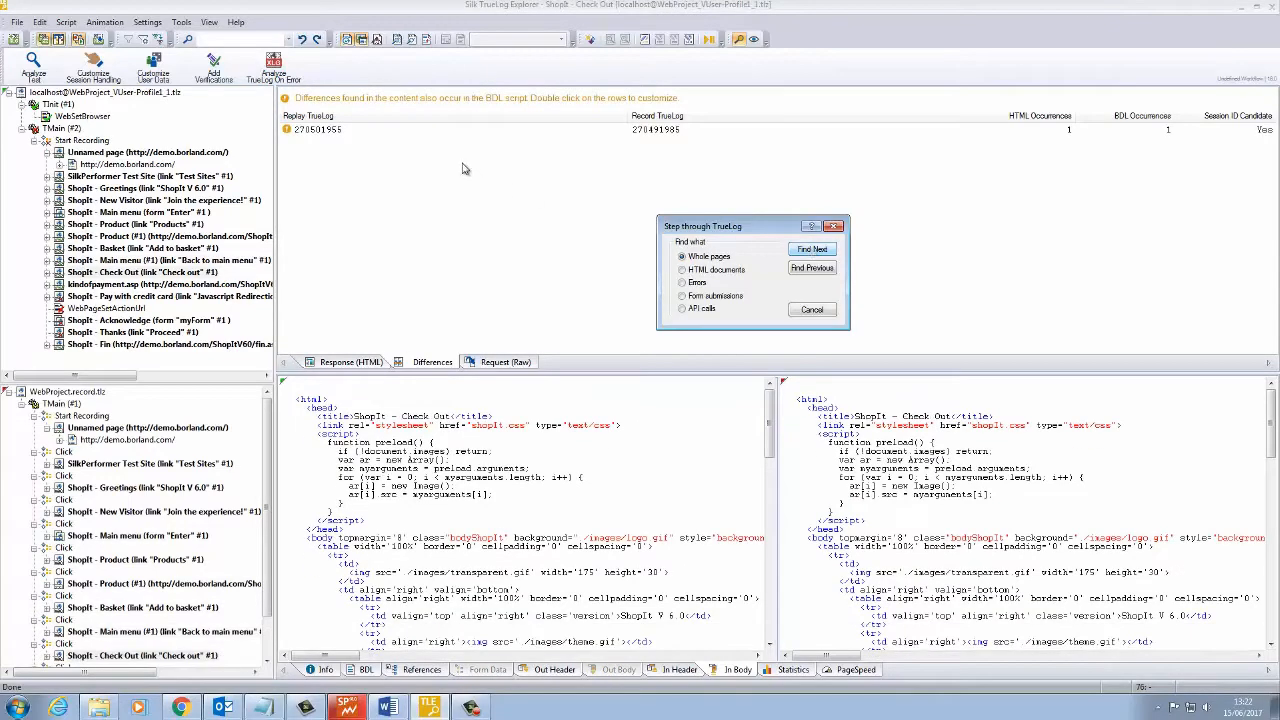
pyautogui.click(320, 130)
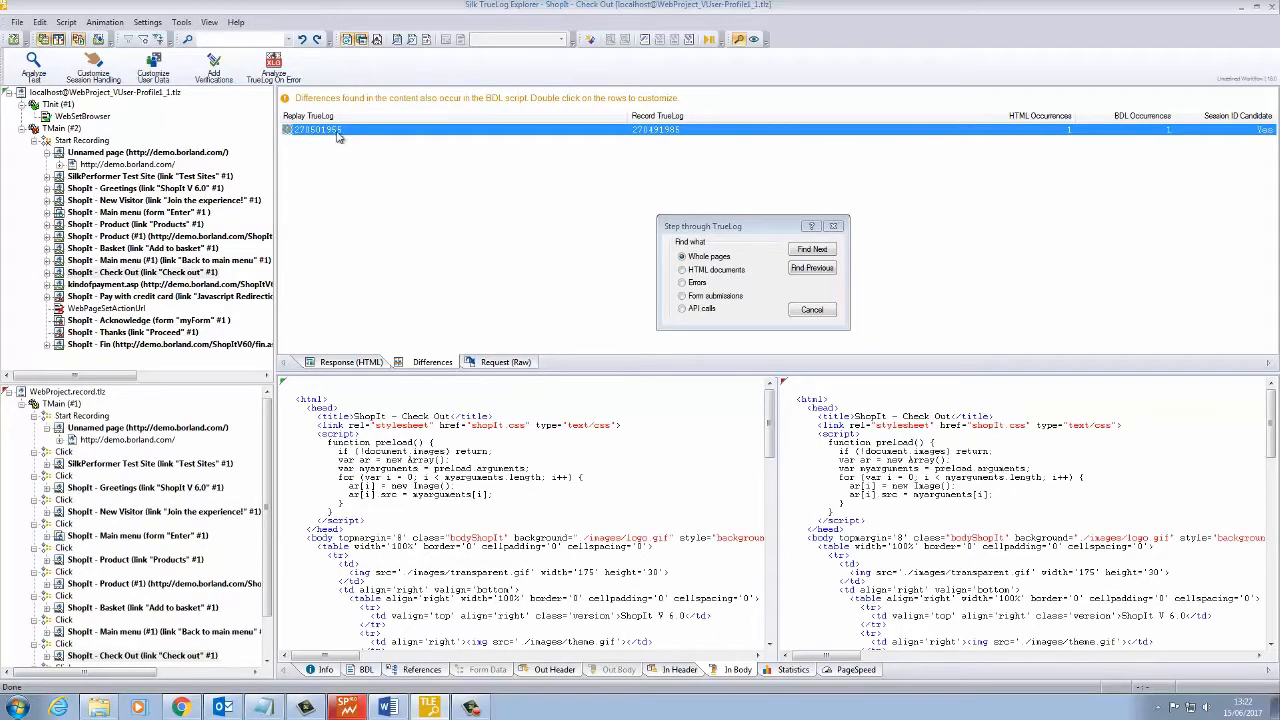
# Parse the 270501955 session ID into sSessionInfo1, keeping Print statement and Replace with variable
pyautogui.rightClick(320, 130)
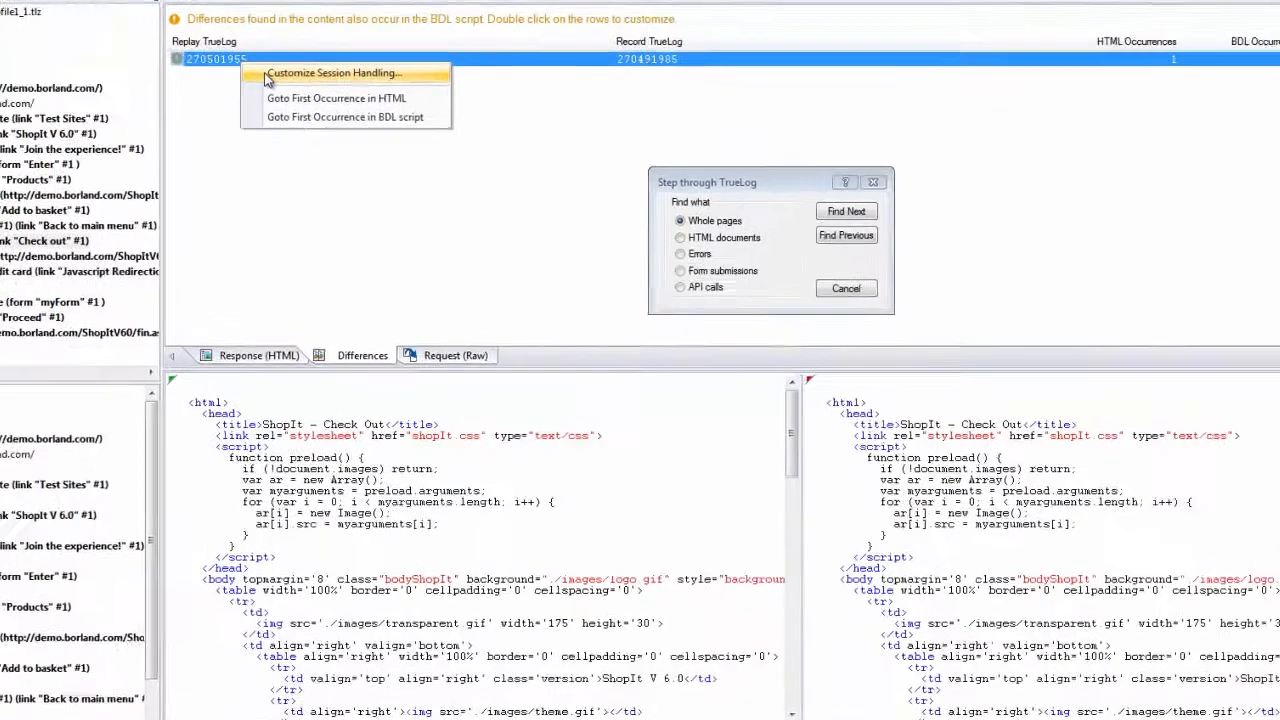
pyautogui.click(333, 72)
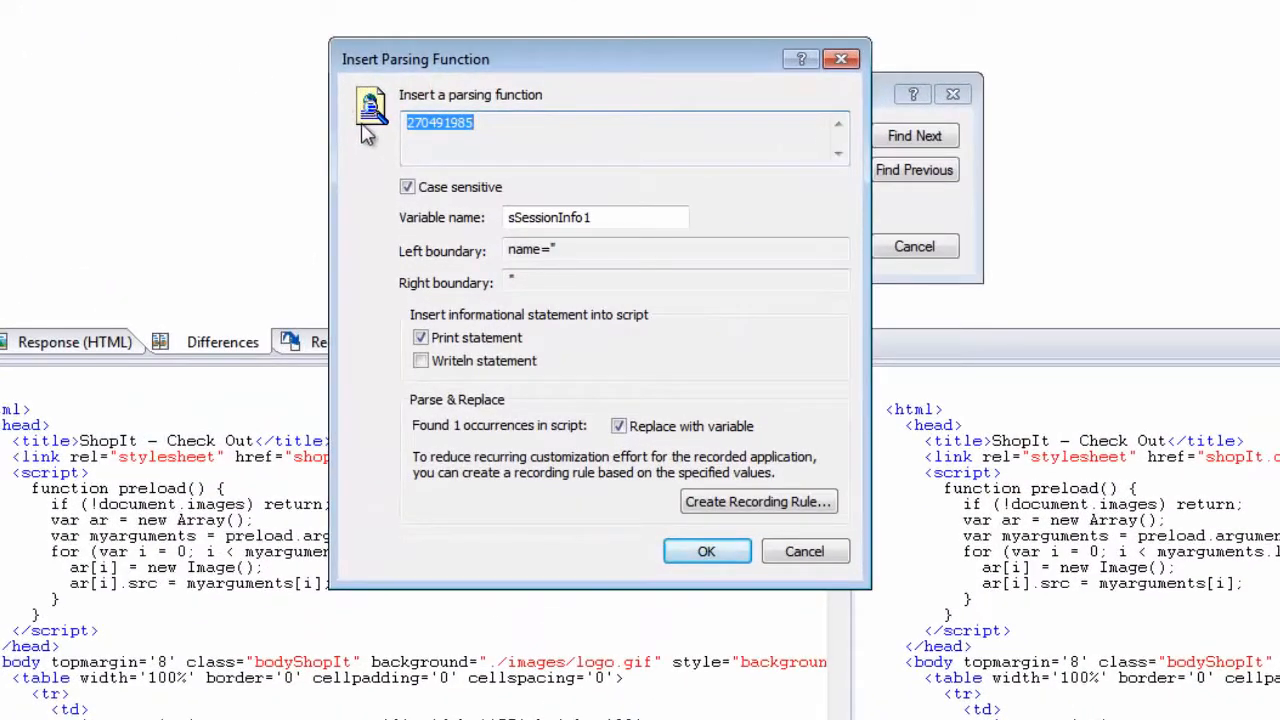
pyautogui.click(509, 140)
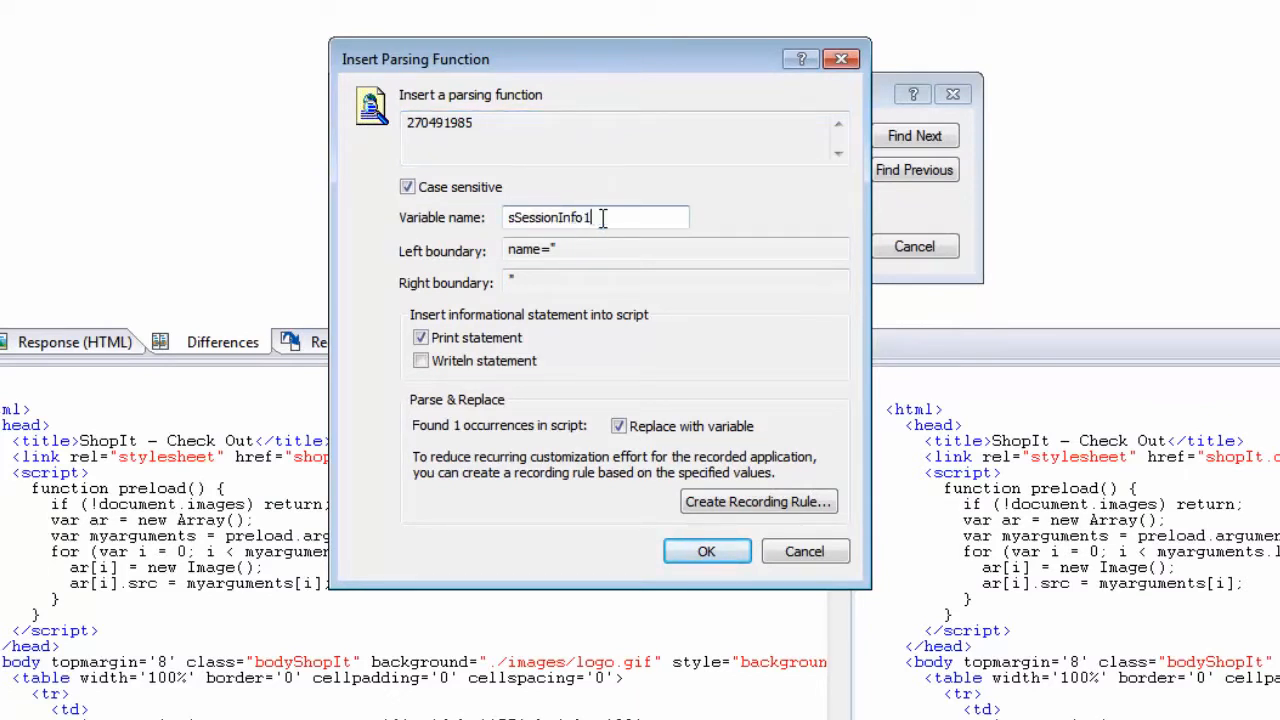
pyautogui.click(420, 337)
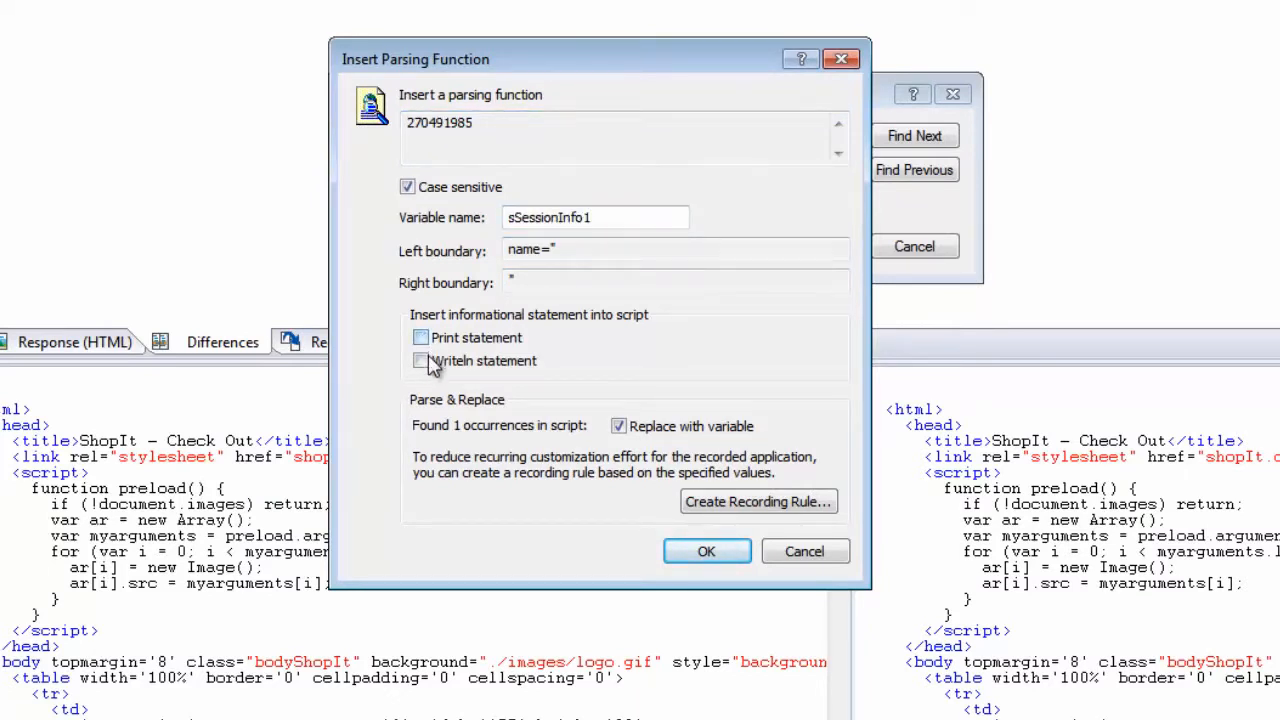
pyautogui.click(420, 337)
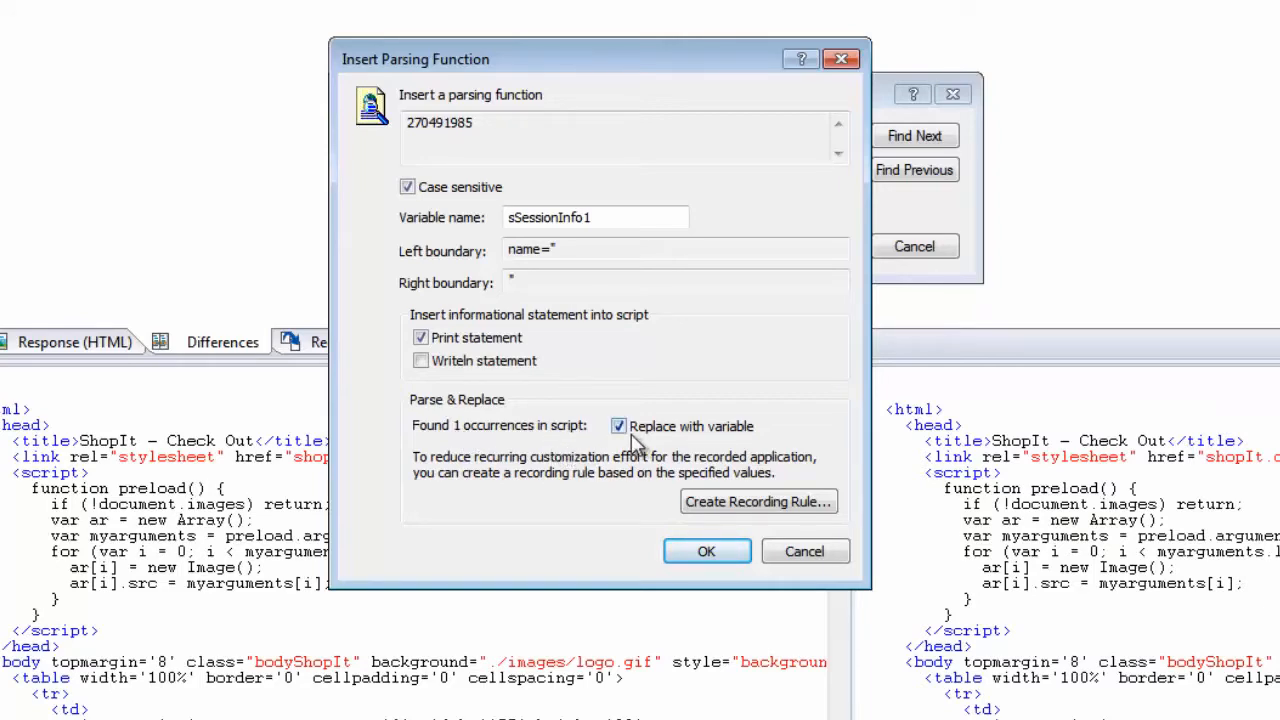
pyautogui.click(706, 551)
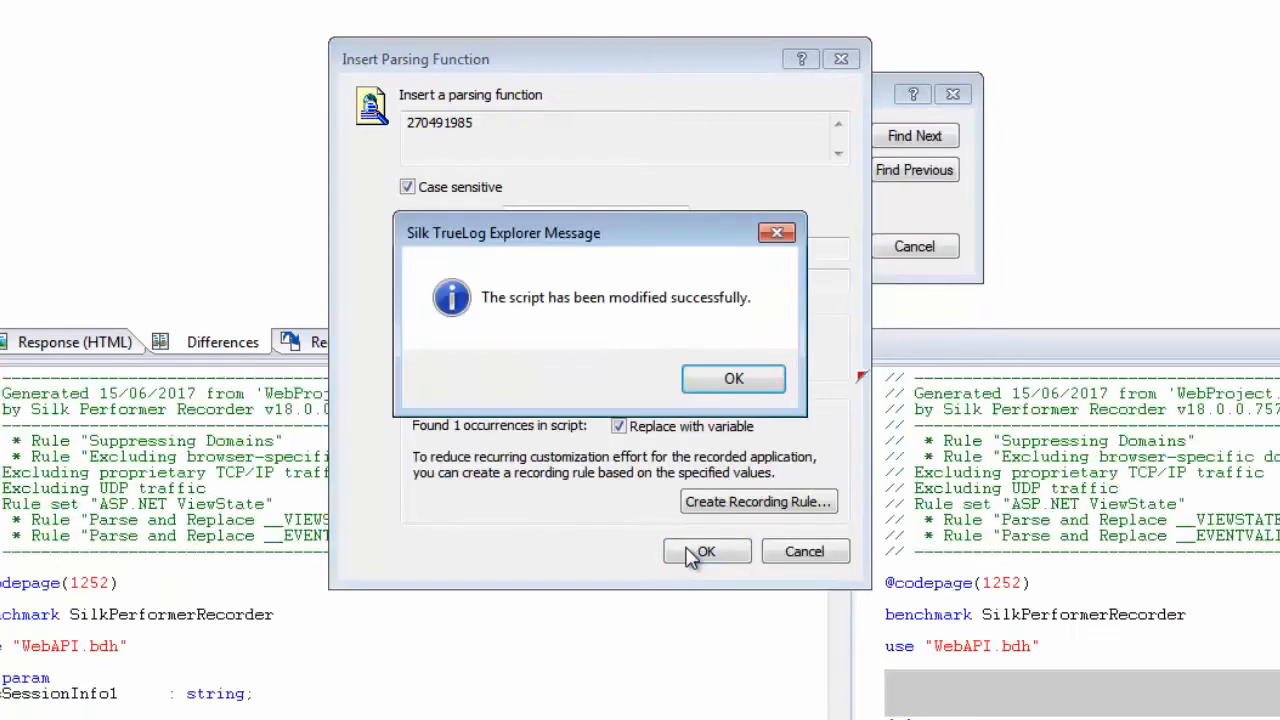
pyautogui.click(733, 378)
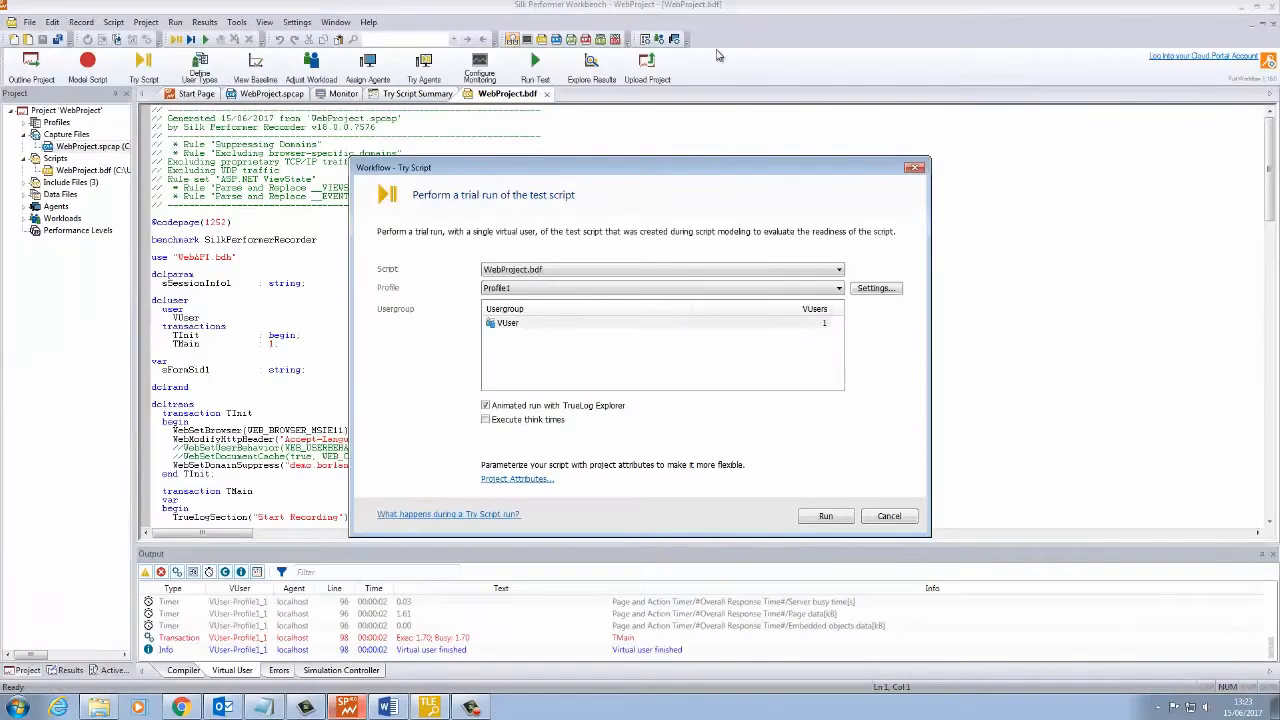
# Run a trial replay of the modified WebProject.bdf script
pyautogui.click(888, 515)
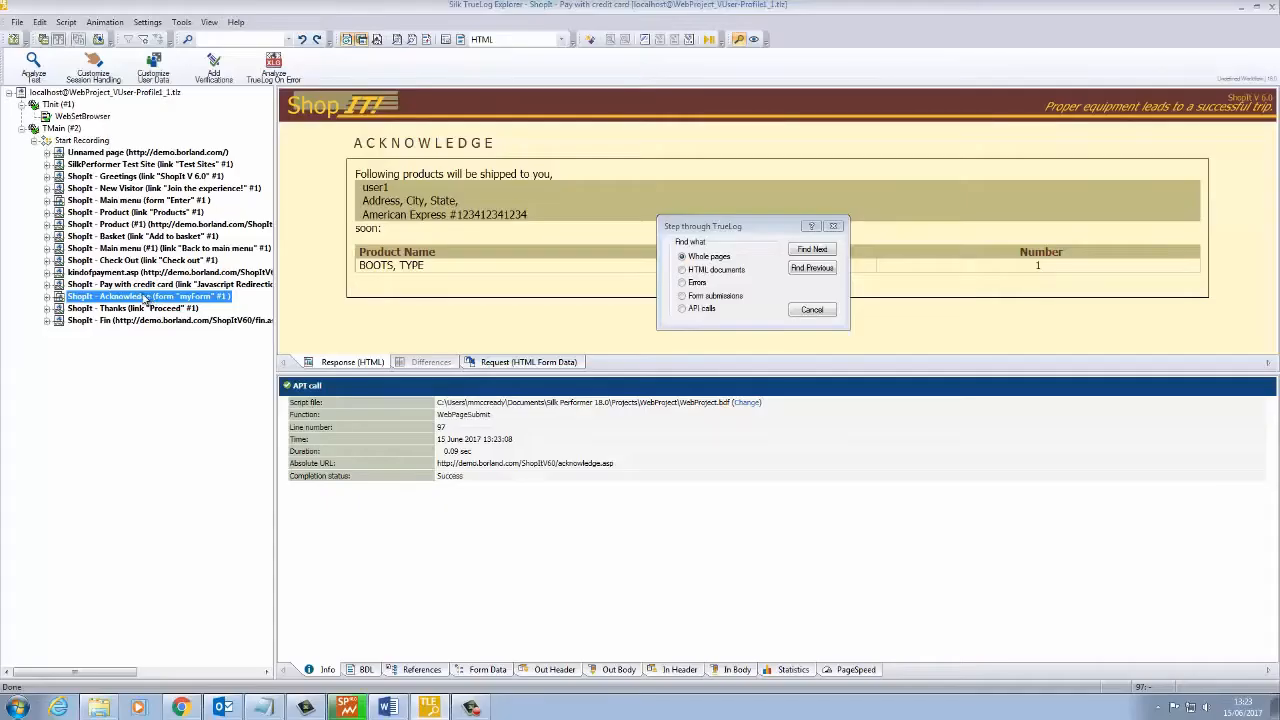
# Step through form submissions to the Main menu name form, moving the dialog aside
pyautogui.click(811, 249)
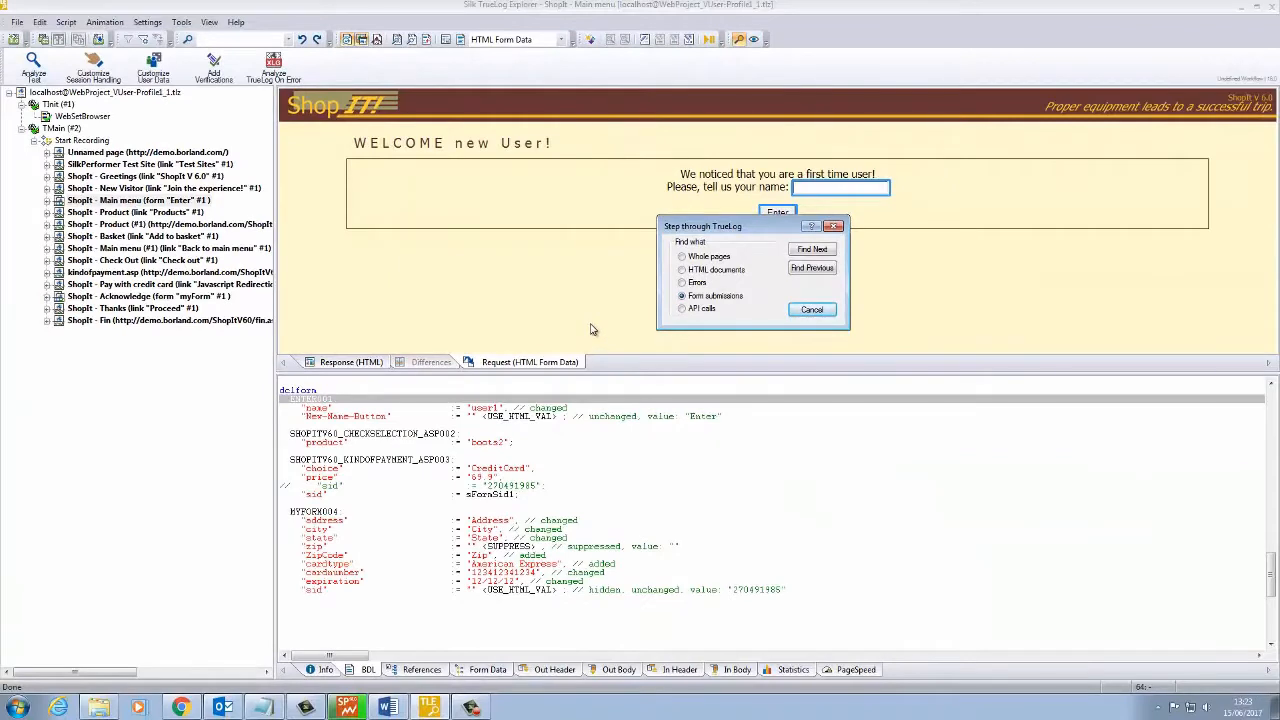
pyautogui.moveTo(703, 226); pyautogui.dragTo(678, 238)
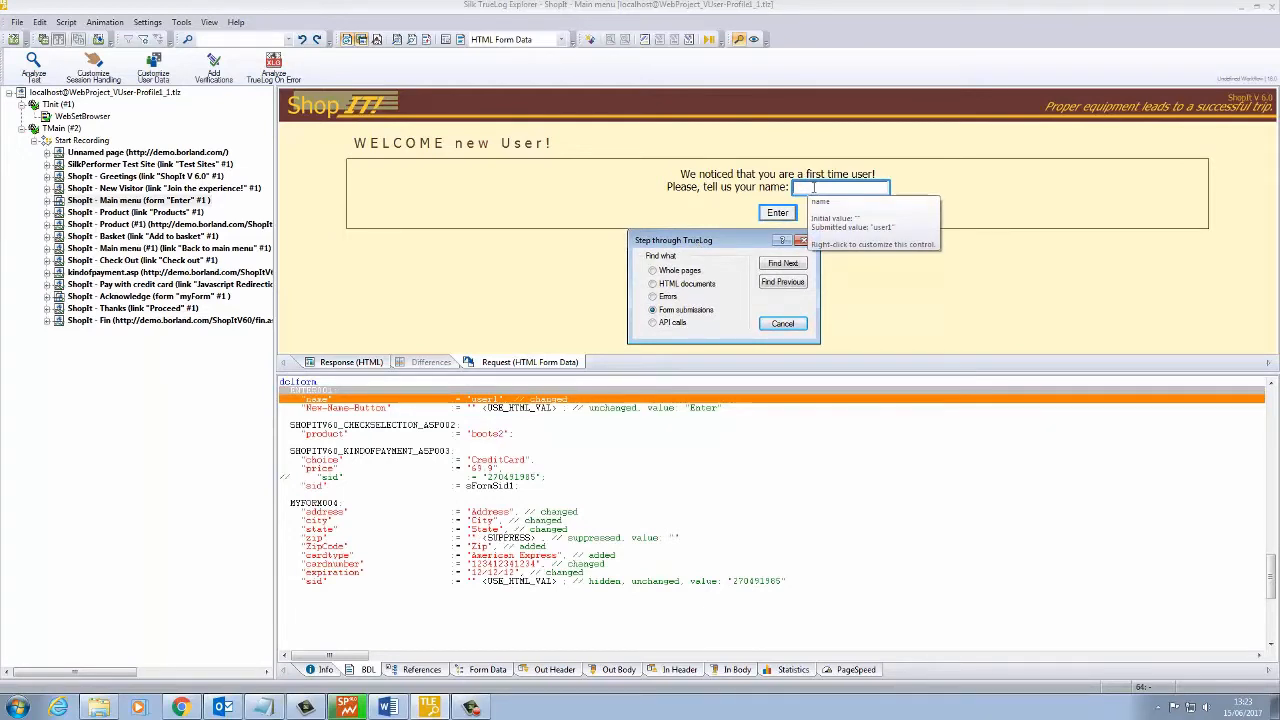
# Parameterize the name field from login data file Column 1, Random / Per Transaction
pyautogui.rightClick(840, 187)
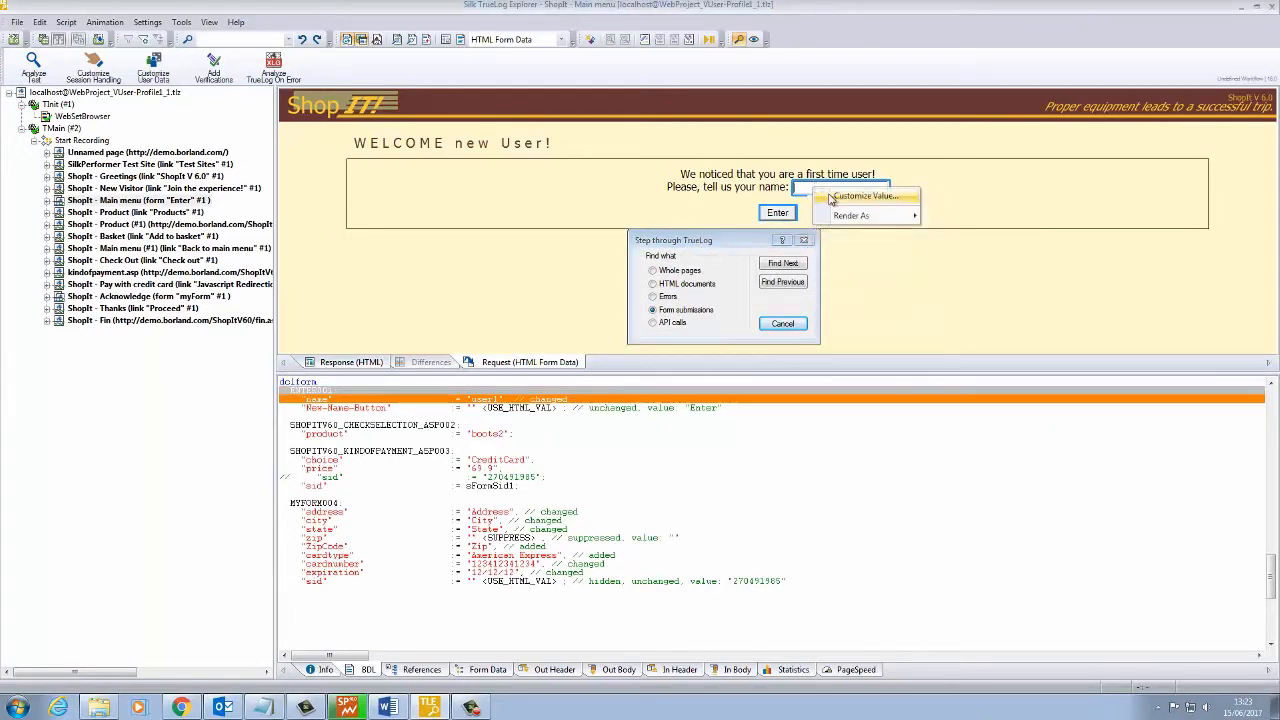
pyautogui.click(865, 195)
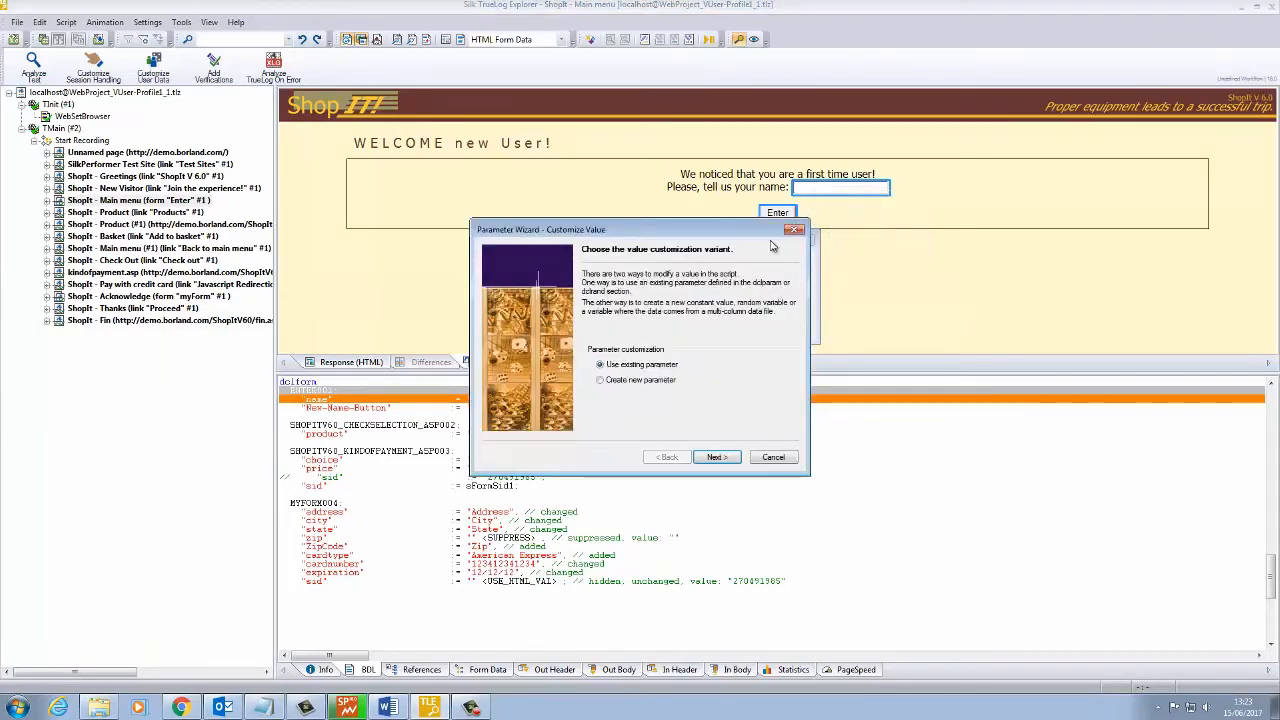
pyautogui.moveTo(687, 347)
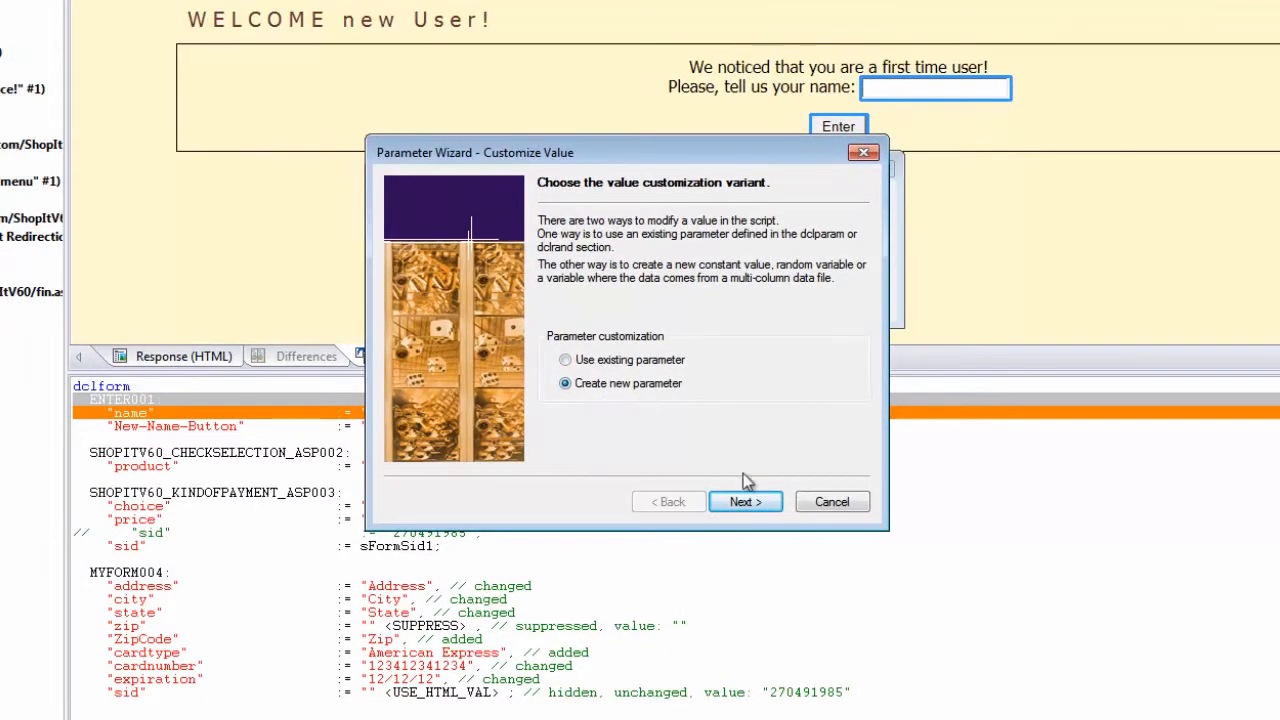
pyautogui.click(745, 501)
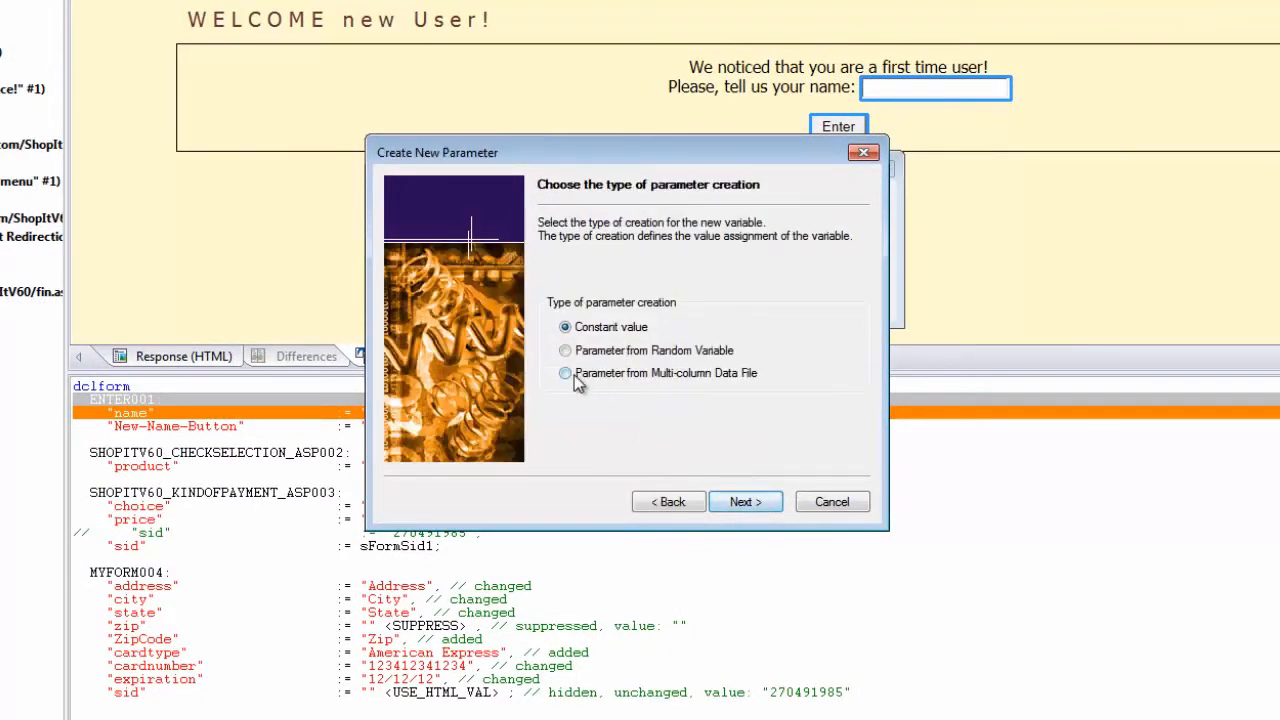
pyautogui.click(744, 501)
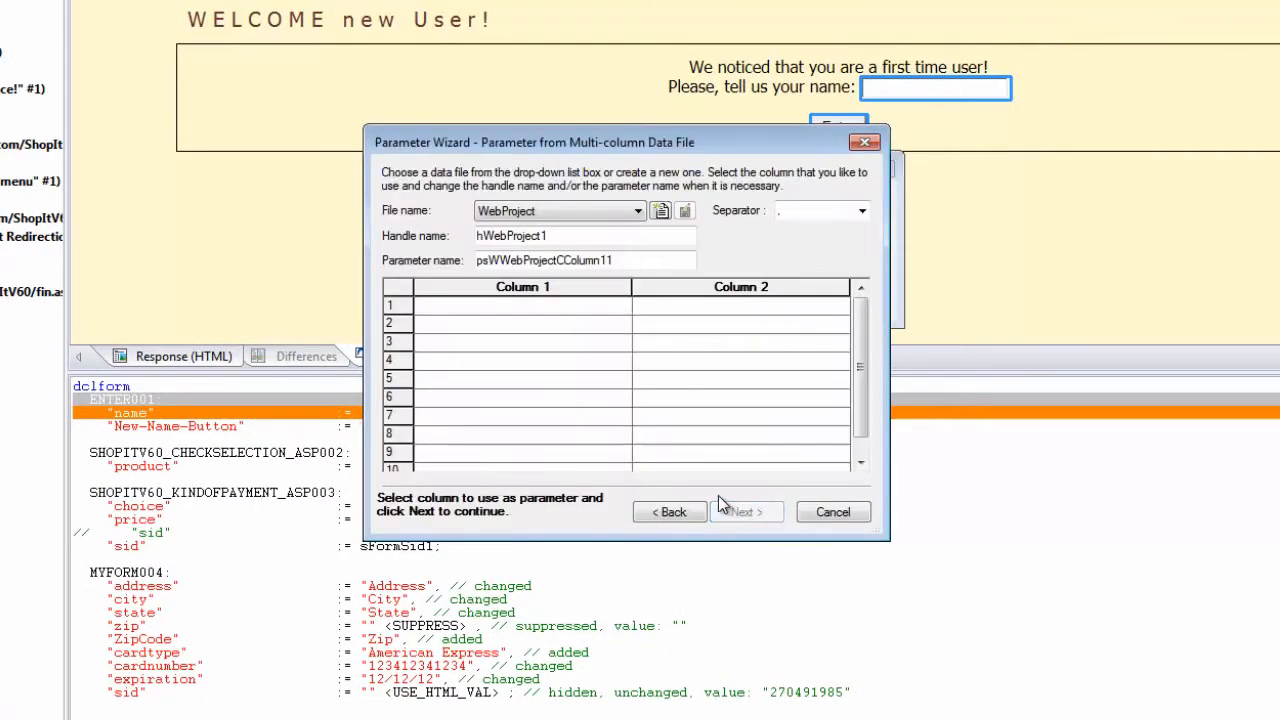
pyautogui.click(637, 210)
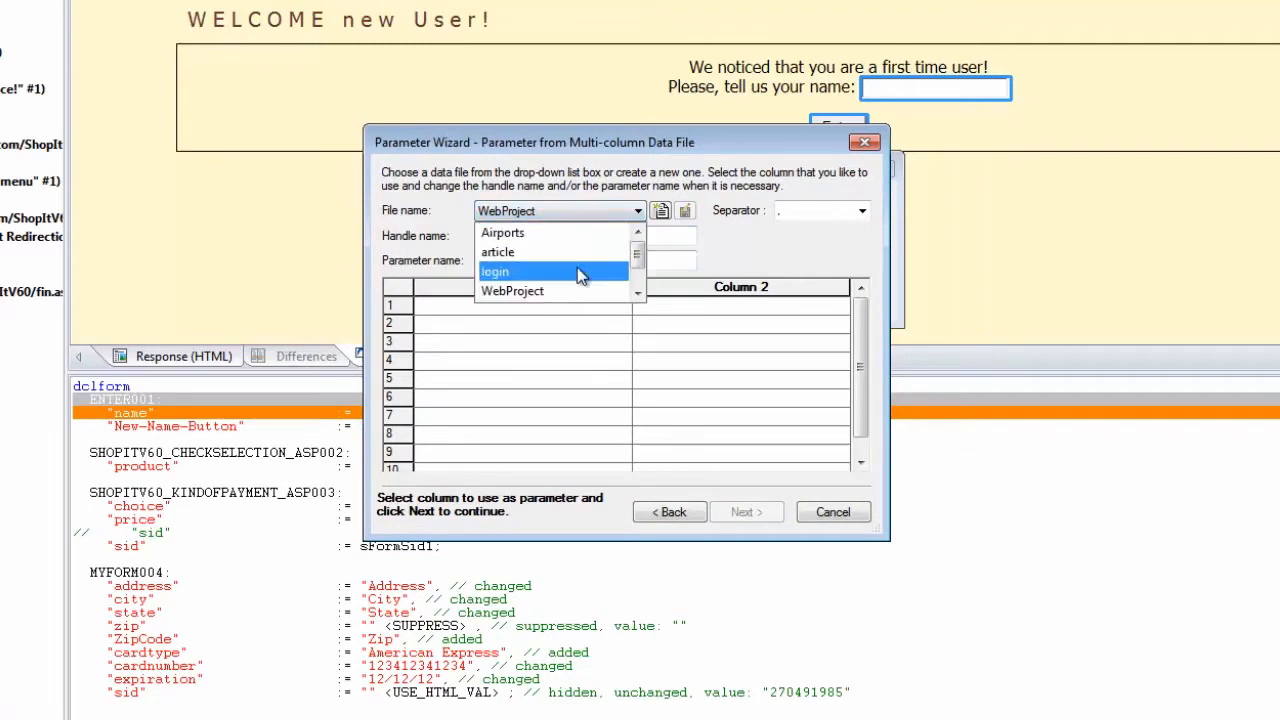
pyautogui.click(494, 271)
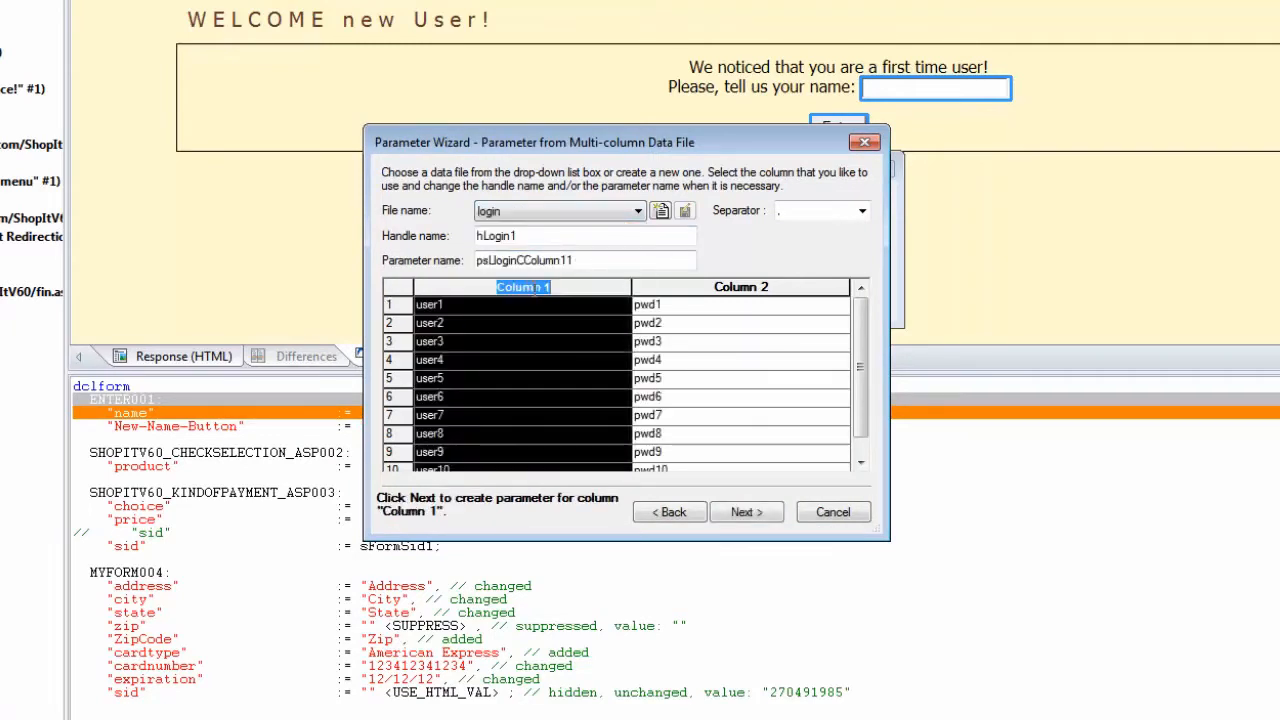
pyautogui.click(746, 511)
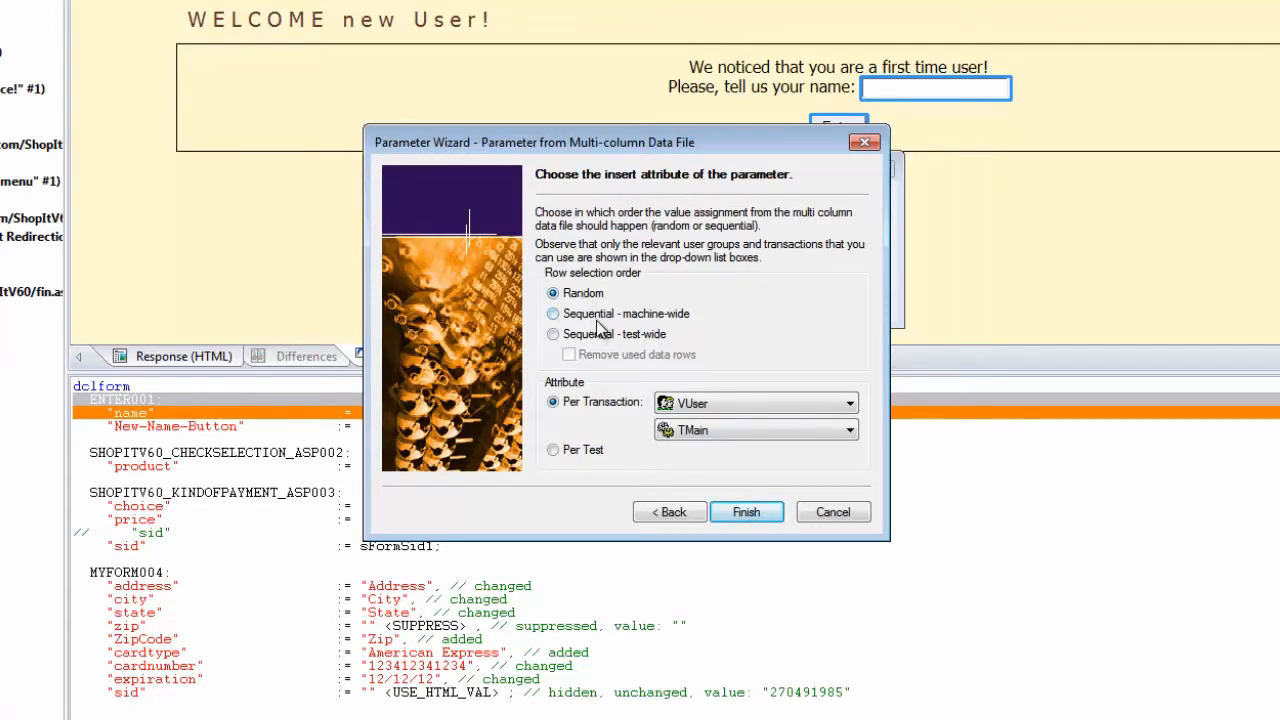
pyautogui.moveTo(590, 410)
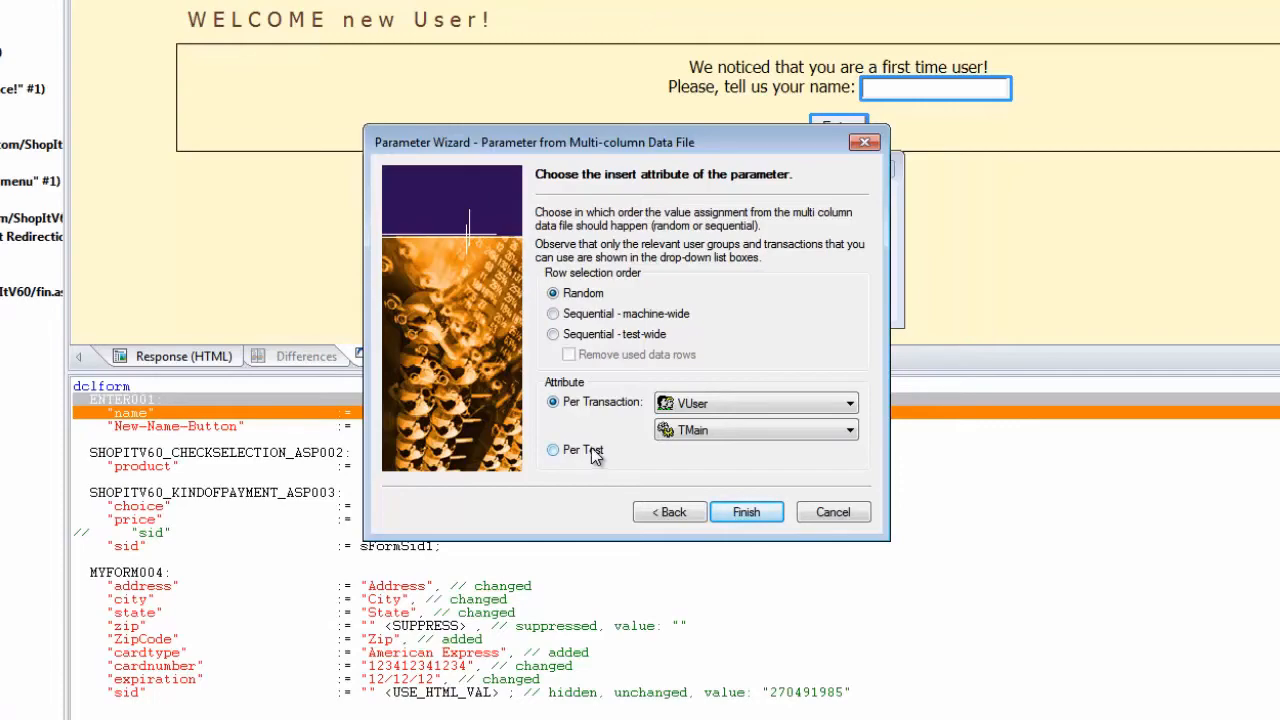
pyautogui.click(746, 511)
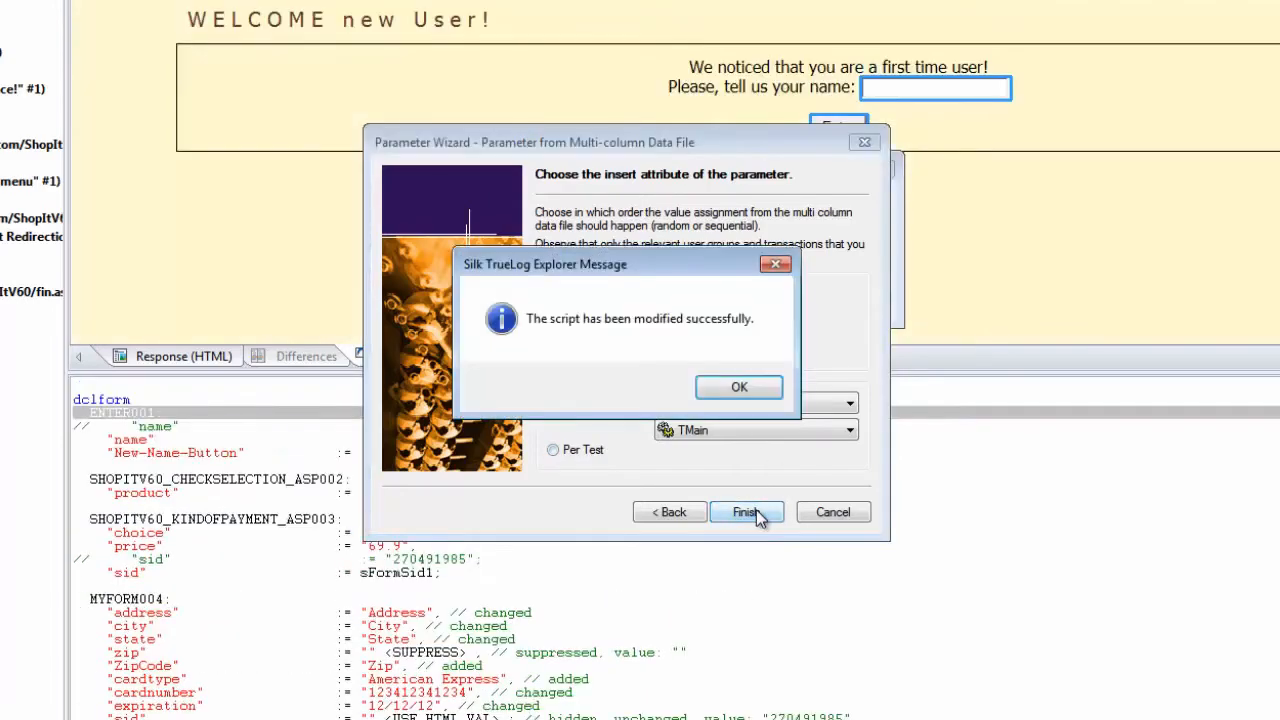
pyautogui.click(739, 387)
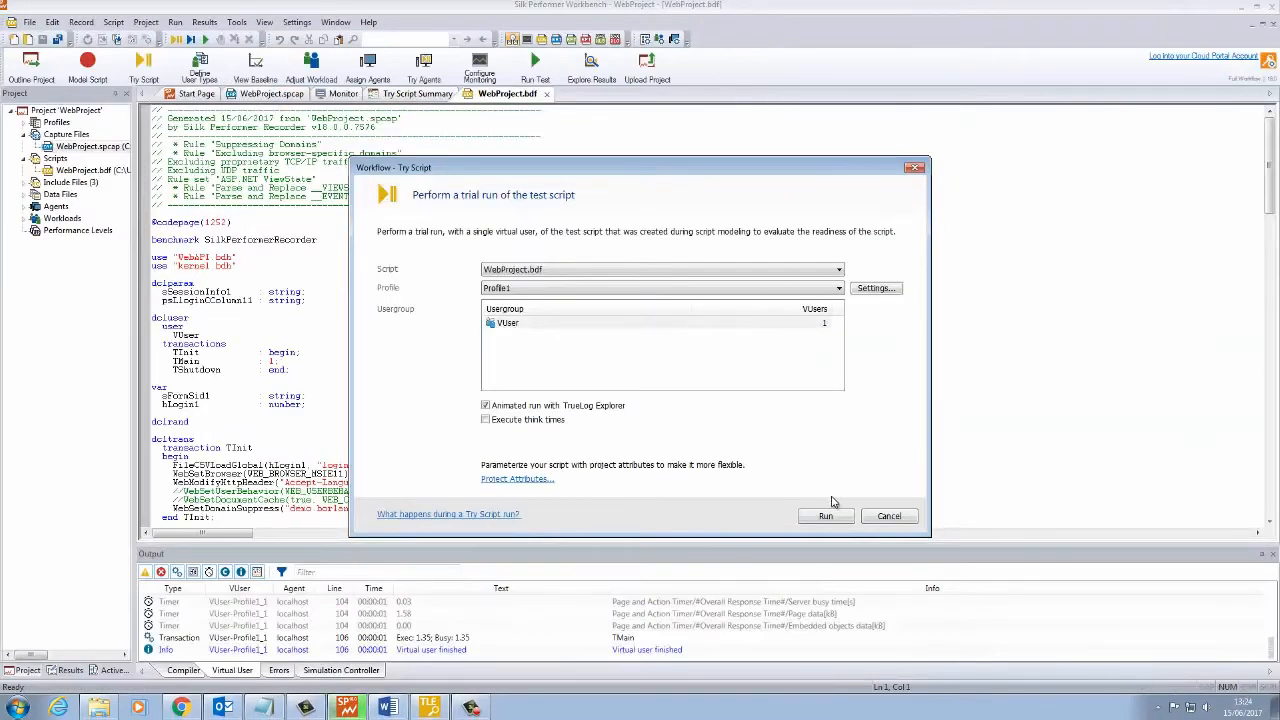
# Run the trial replay and get three successful transactions with no errors
pyautogui.click(824, 516)
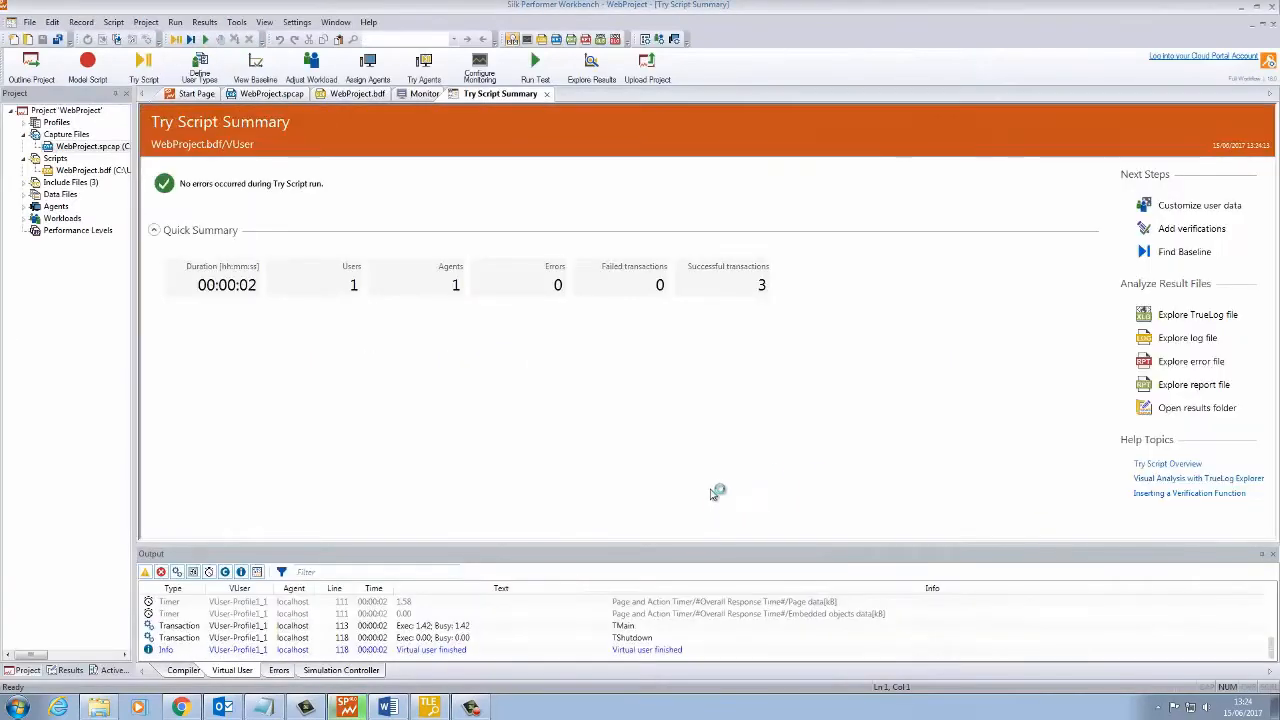
# Open the new run's TrueLog, close step-through, and show the 'Thank you very much, user8' page
pyautogui.click(1197, 314)
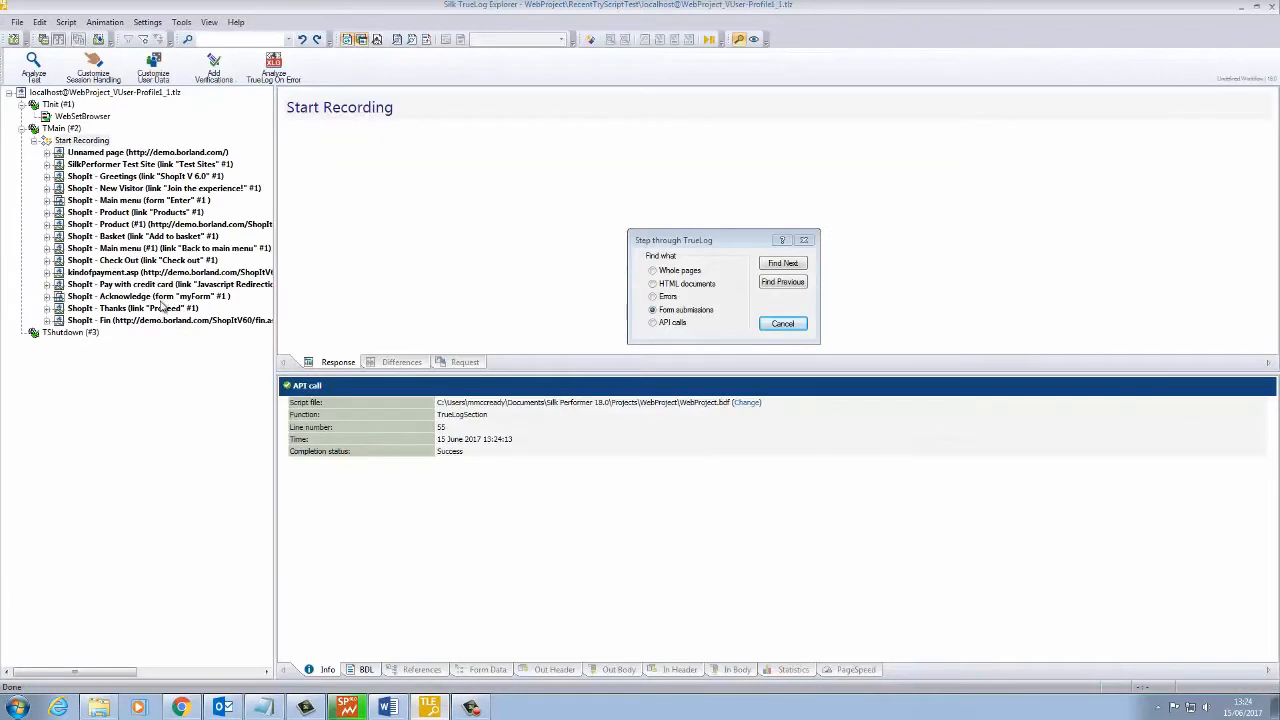
pyautogui.click(150, 296)
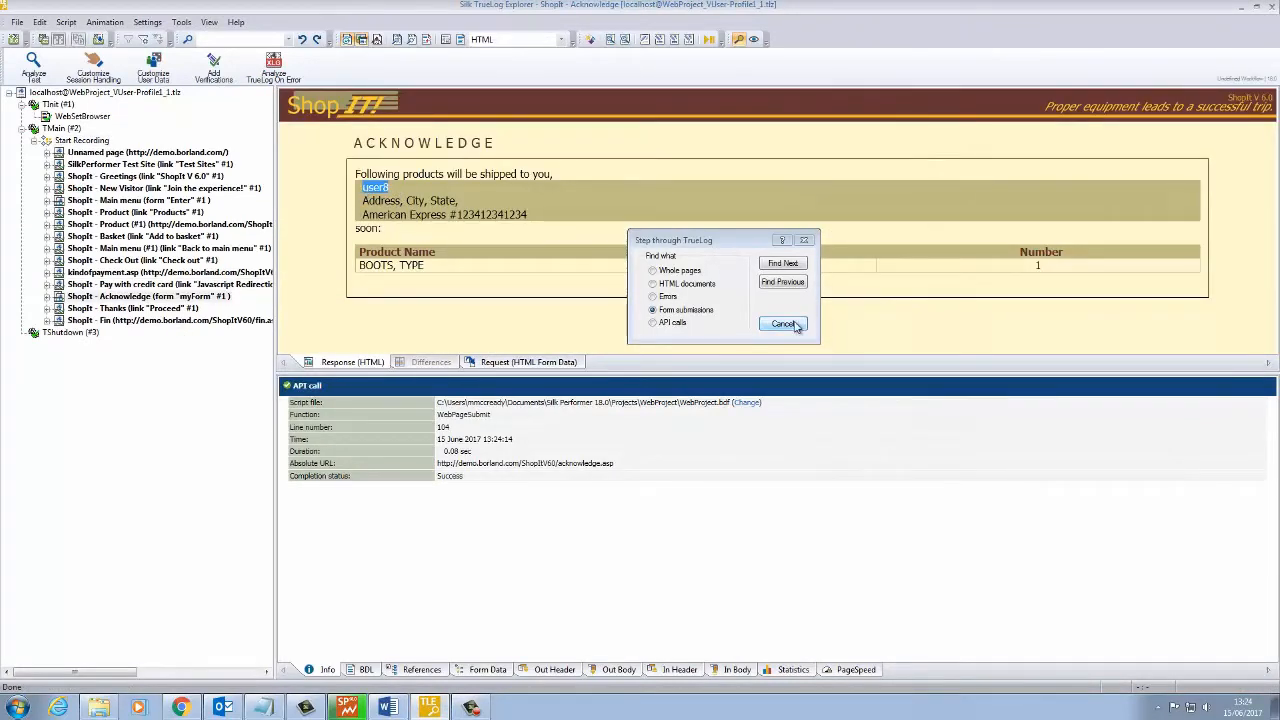
pyautogui.click(784, 323)
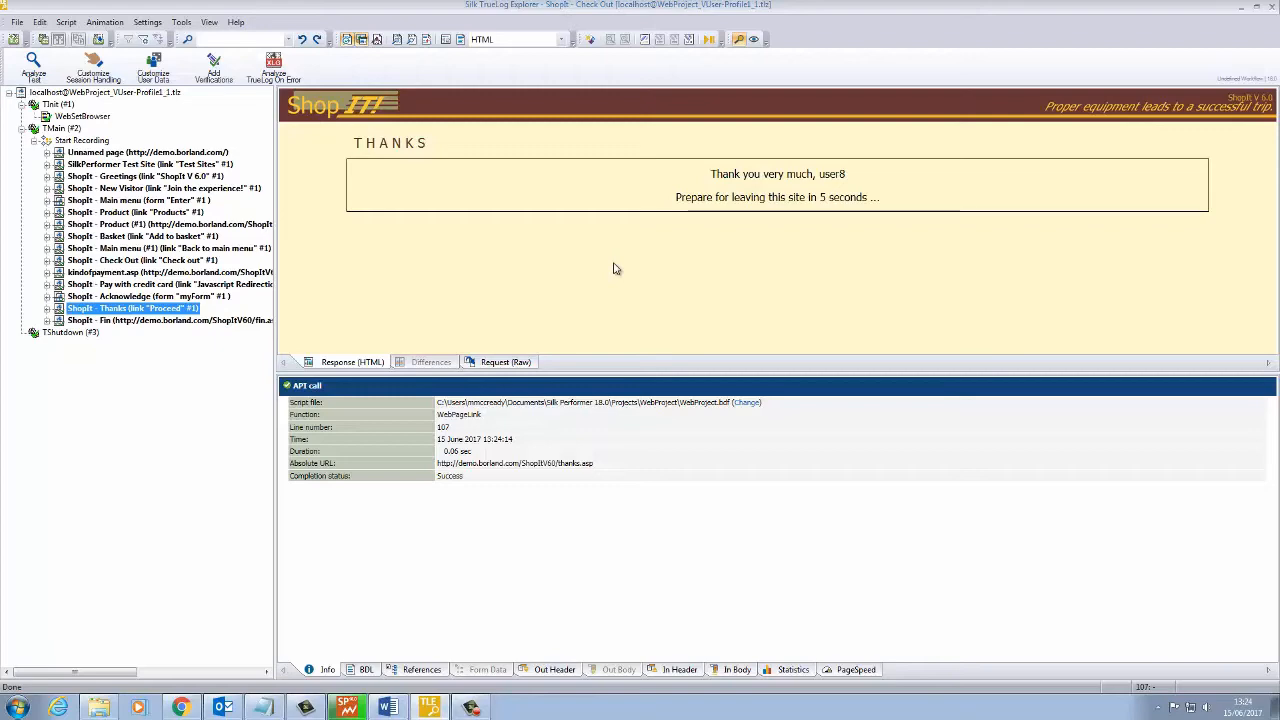
pyautogui.moveTo(763, 227)
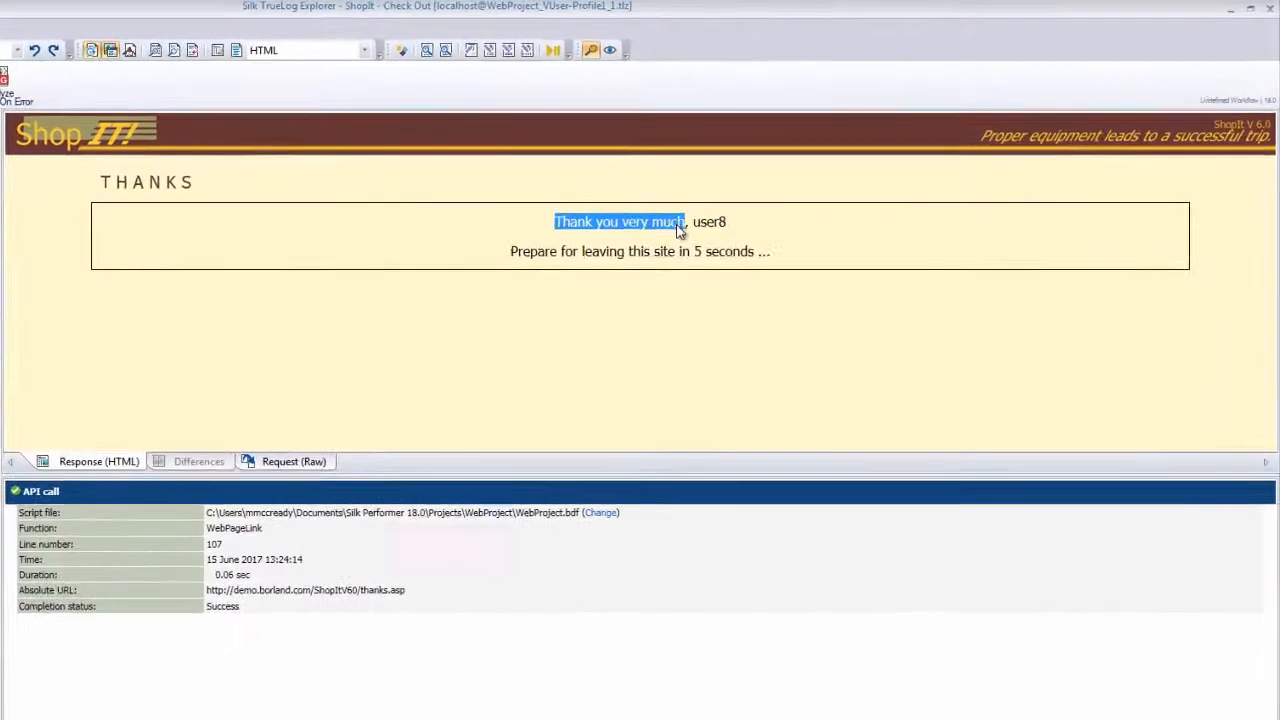
# Verify 'Thank you very much' appears once on the Thanks page, then replay the script
pyautogui.rightClick(620, 222)
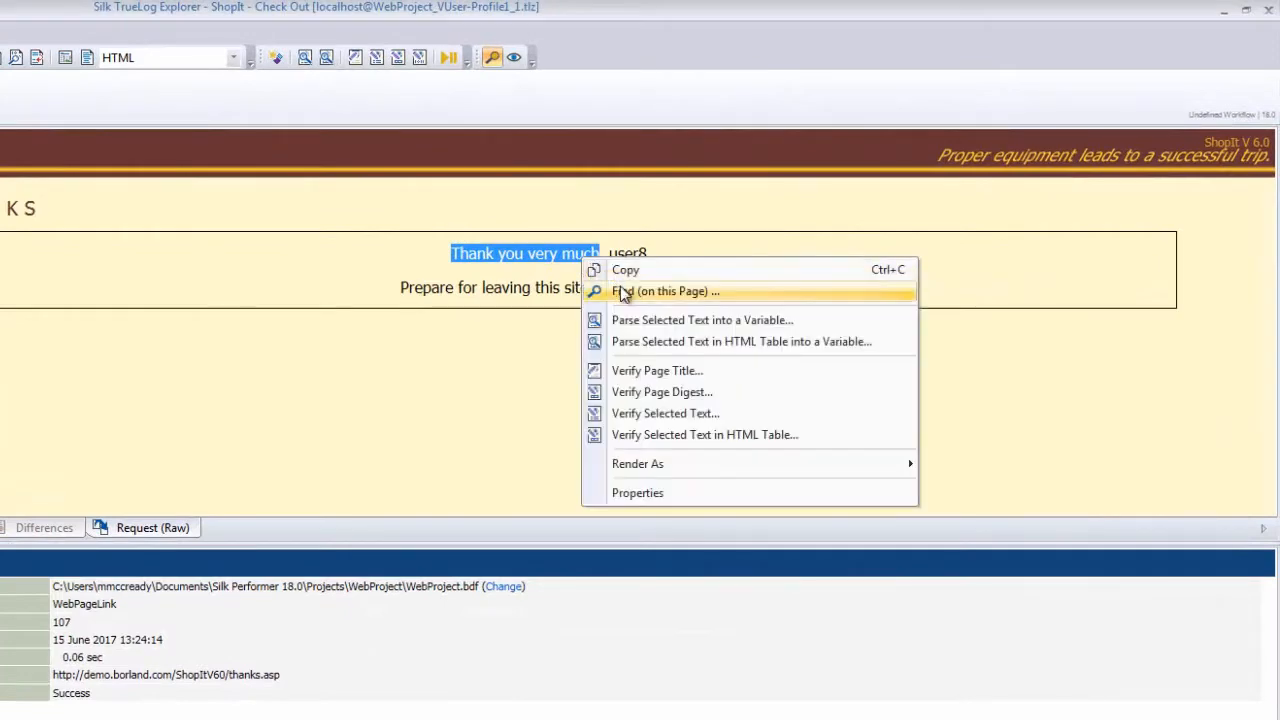
pyautogui.moveTo(661, 391)
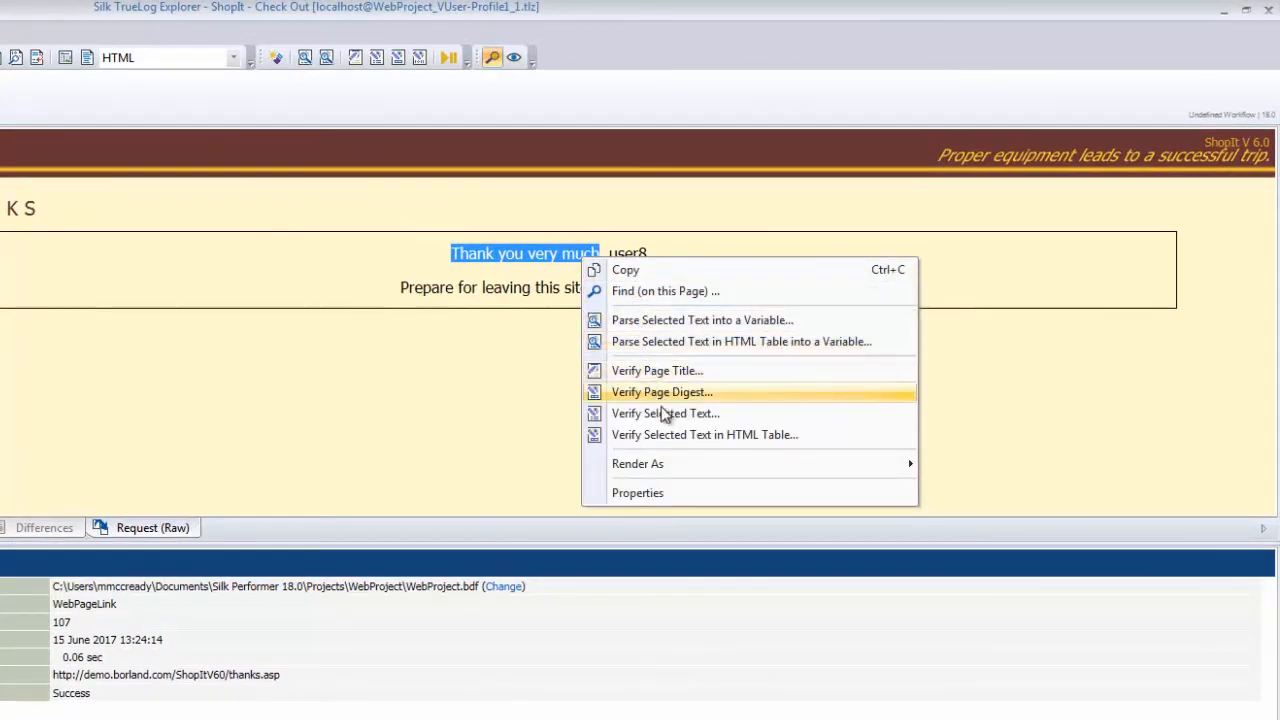
pyautogui.click(665, 413)
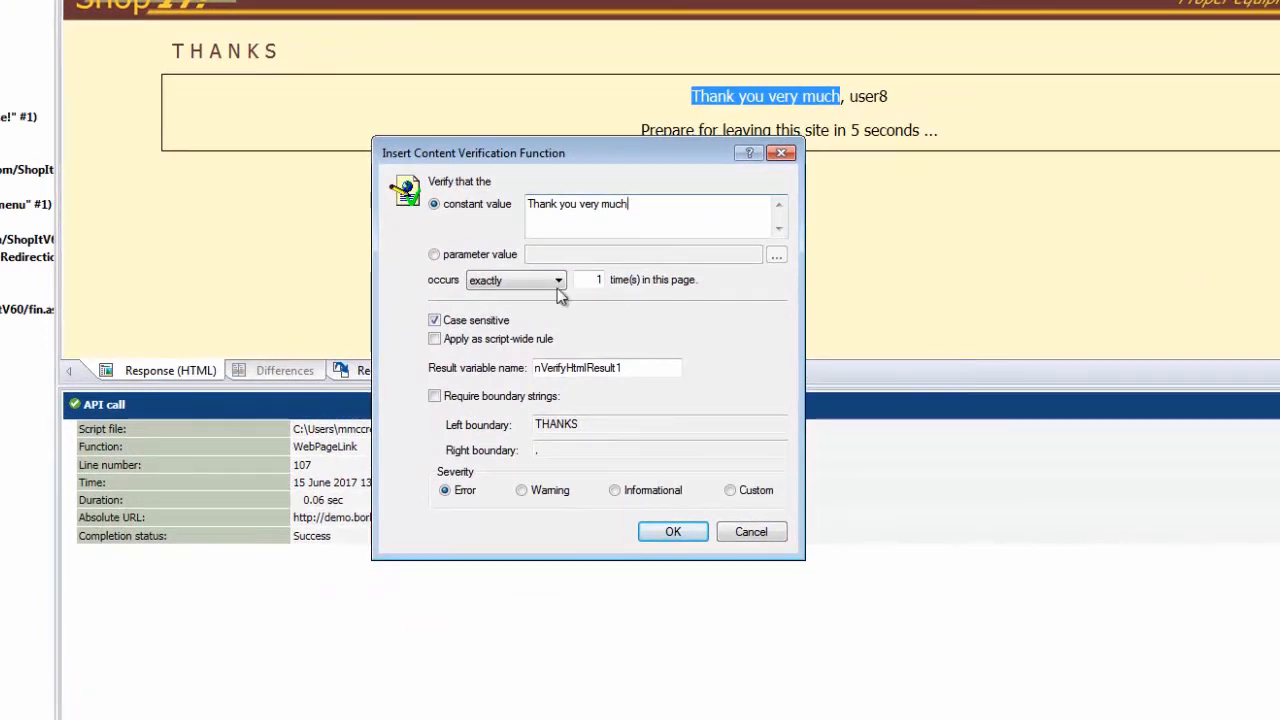
pyautogui.moveTo(595, 298)
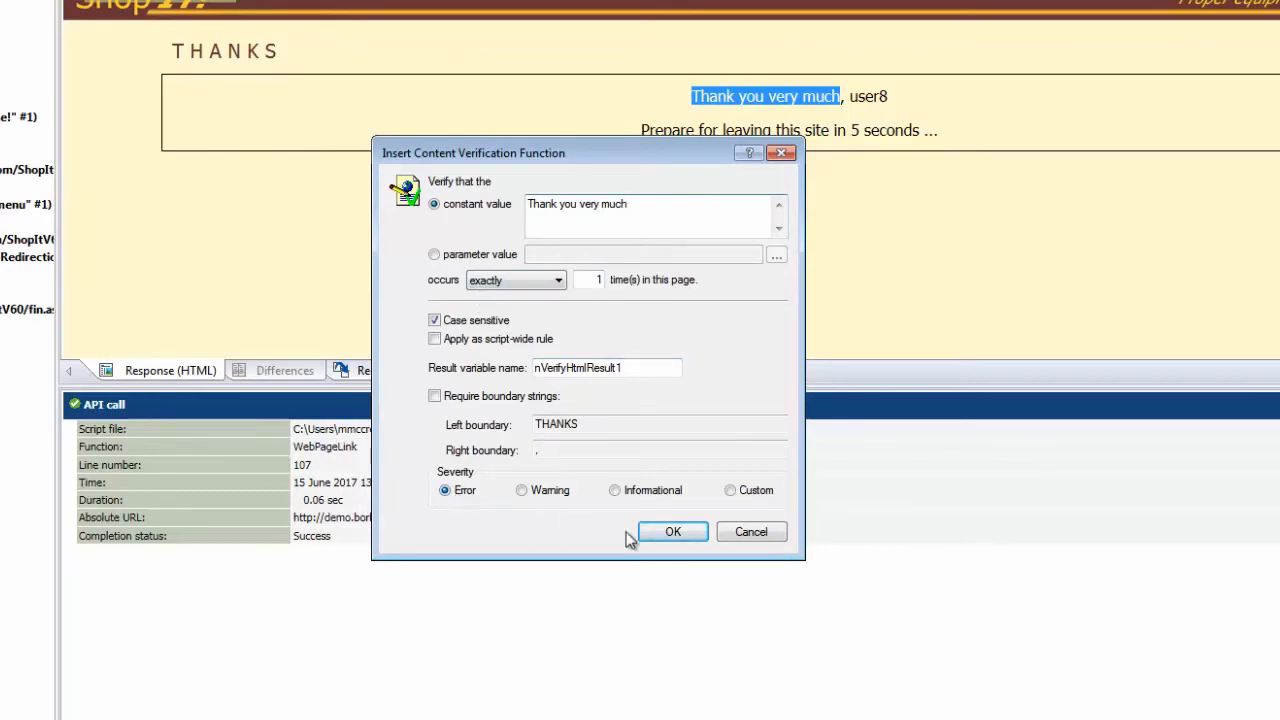
pyautogui.click(672, 531)
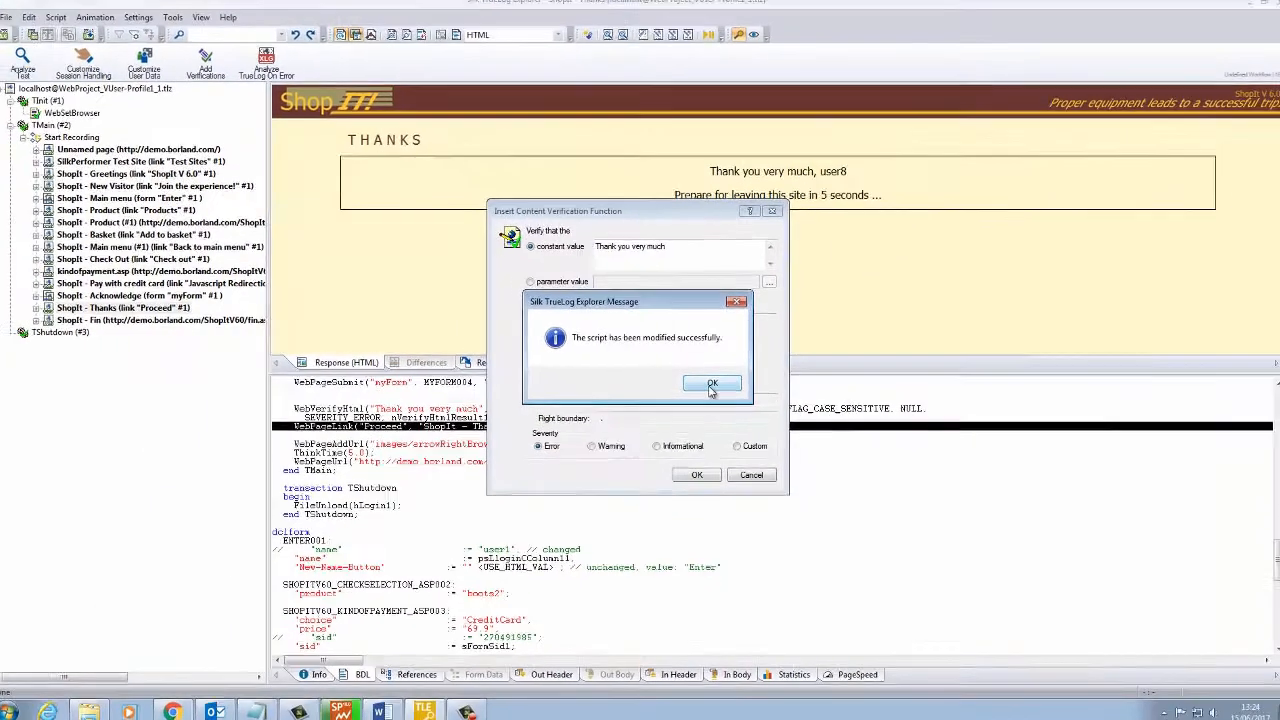
pyautogui.click(712, 383)
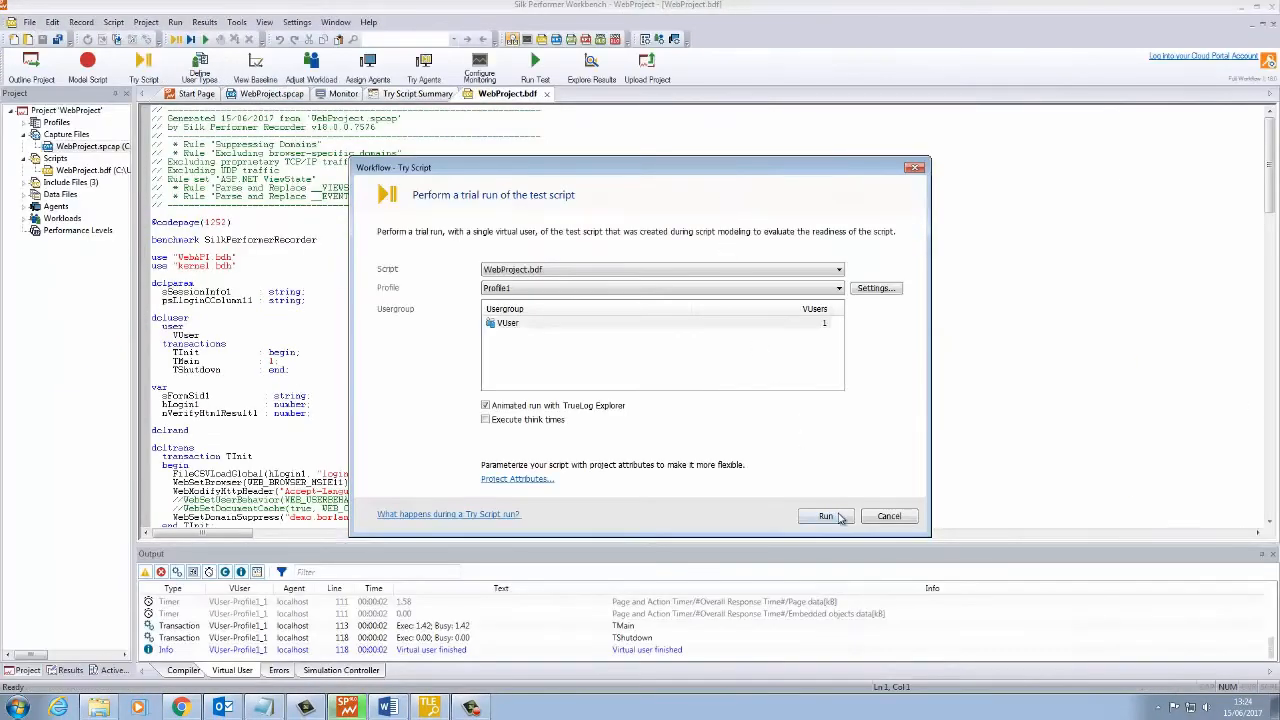
pyautogui.click(825, 516)
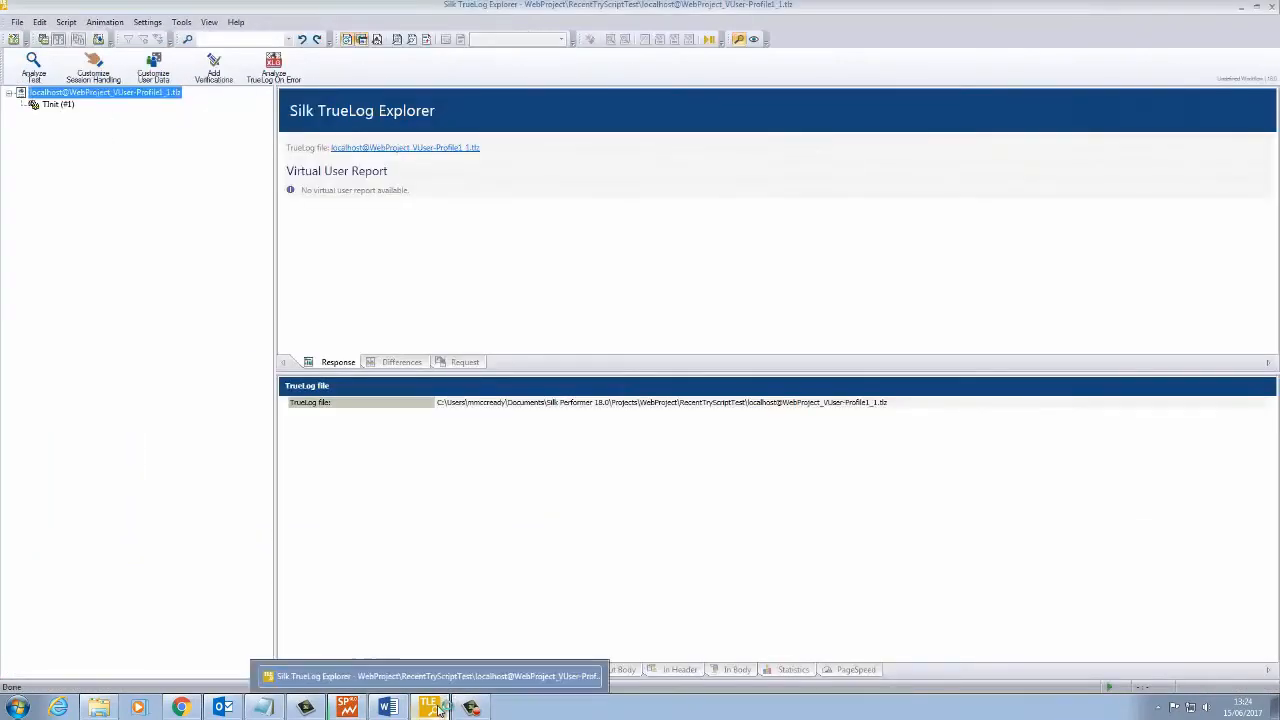
# Expand TMain and view the ShopIt - Thanks page's succeeded verification
pyautogui.click(428, 707)
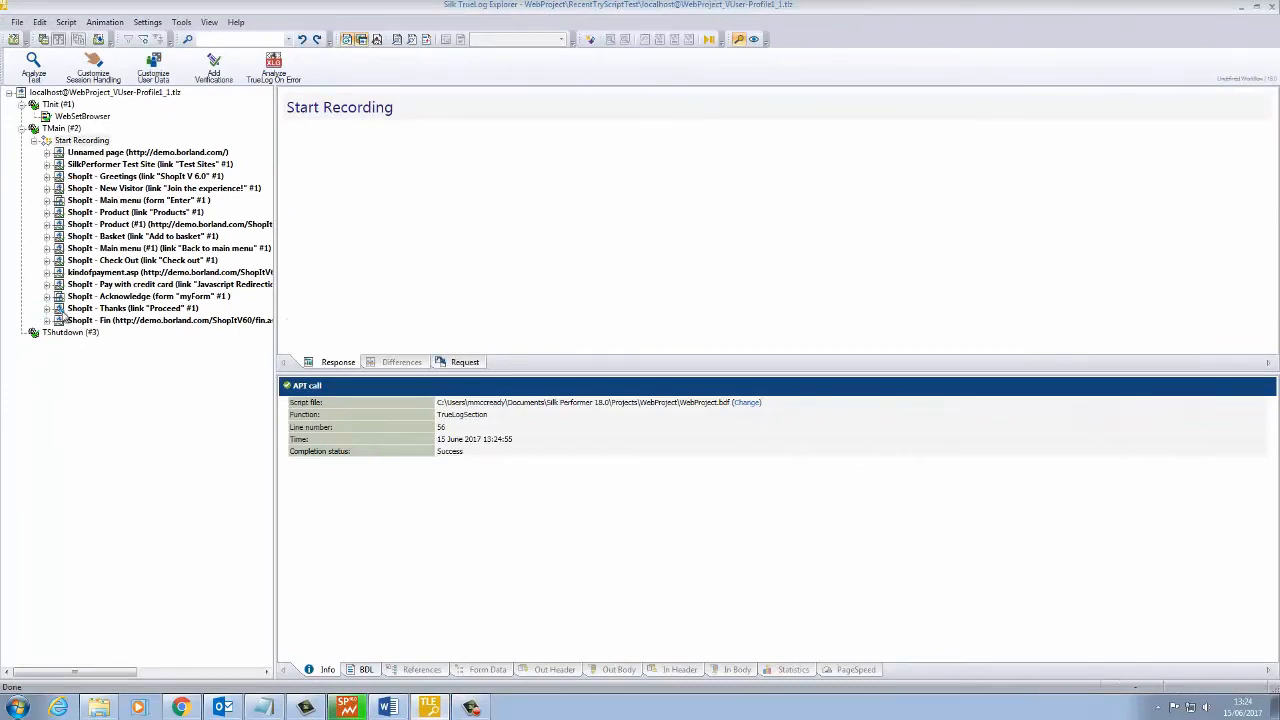
pyautogui.click(130, 308)
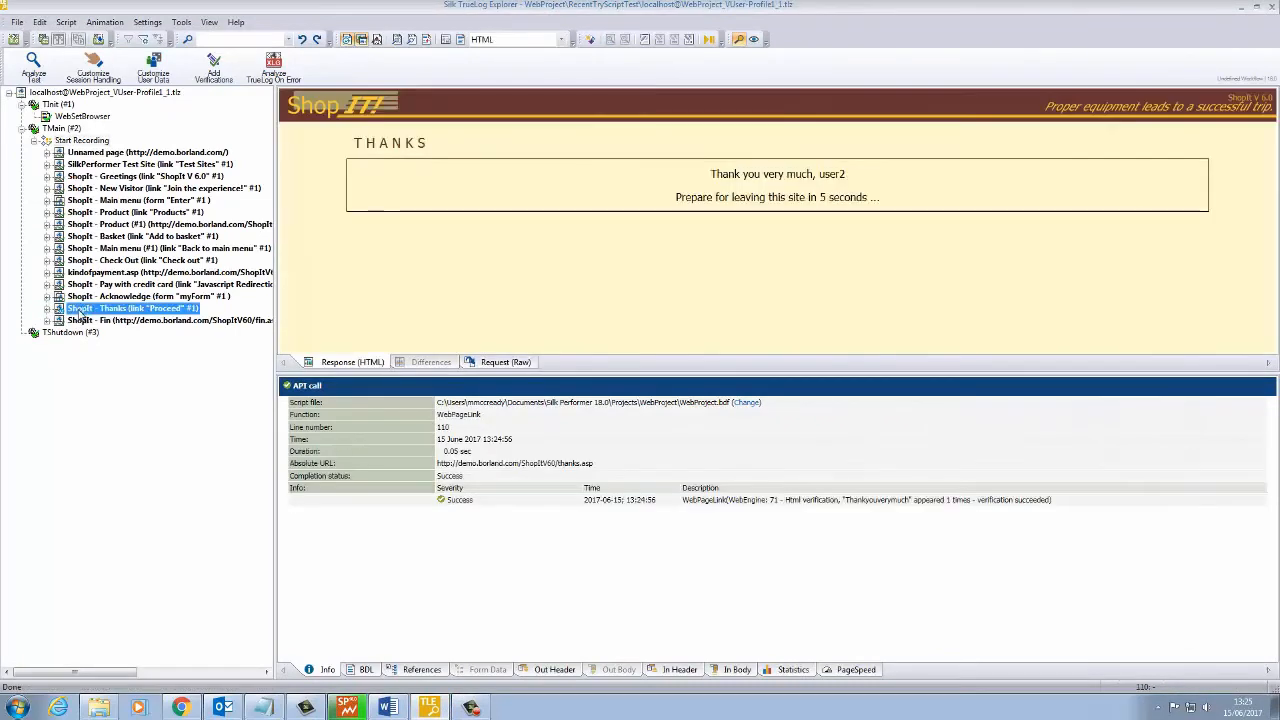